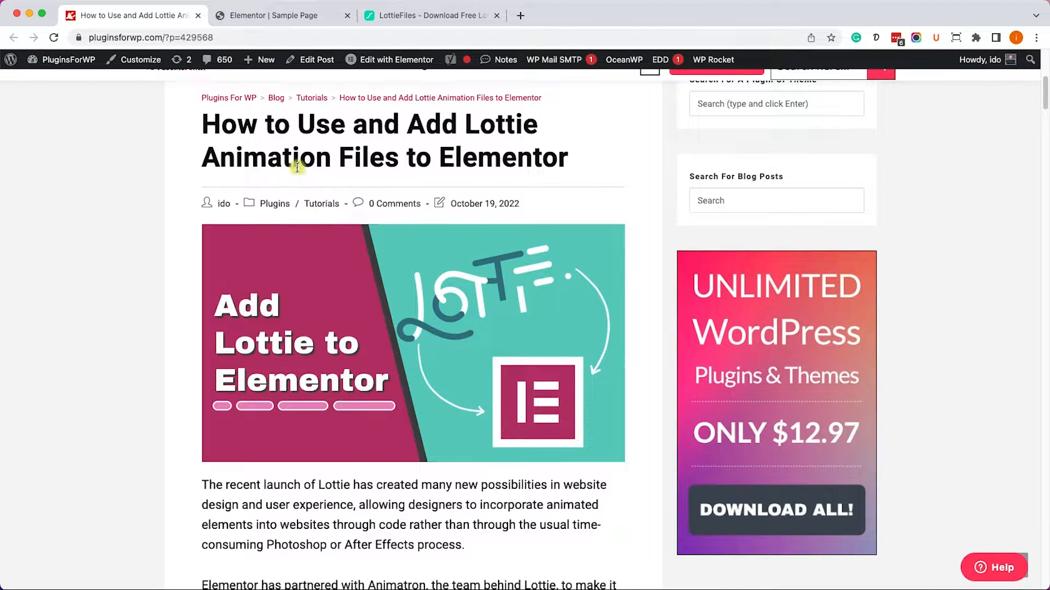
Switch to the Elementor editor for the Sample Page to place a Lottie widget
click(281, 15)
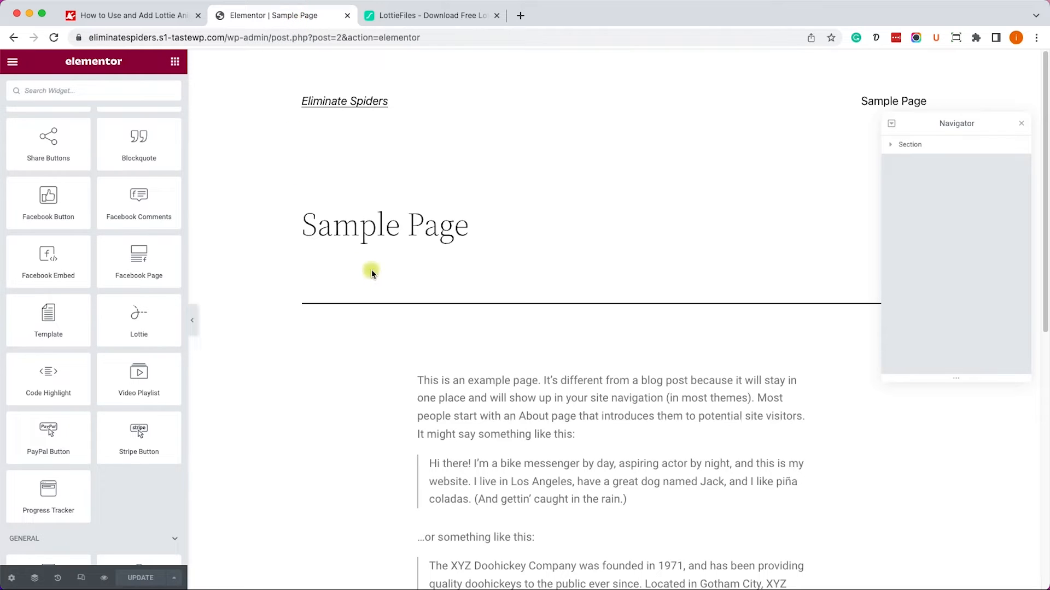
mouse_move(314, 280)
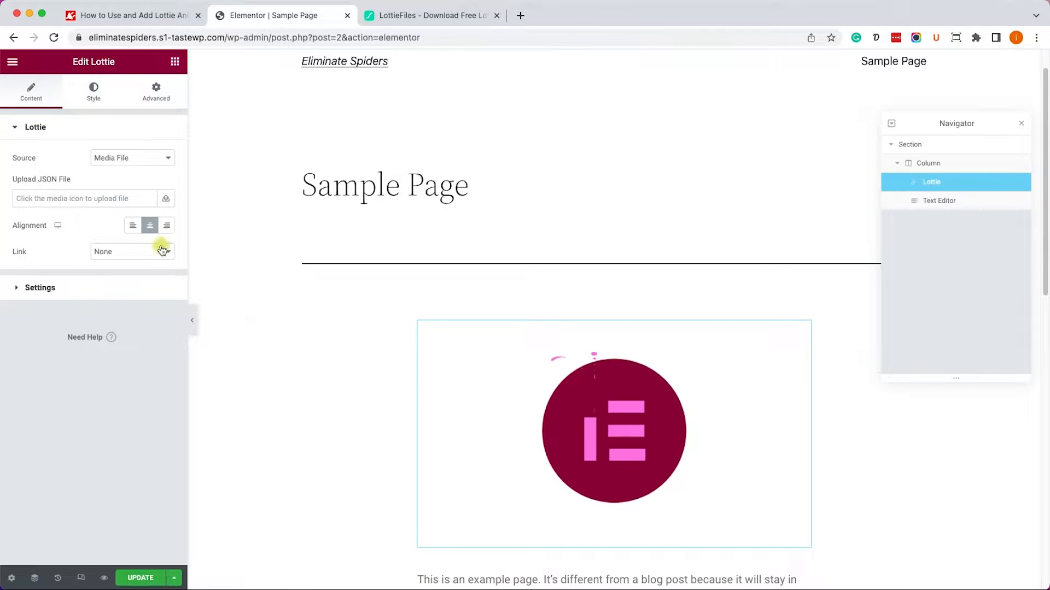
mouse_move(125, 198)
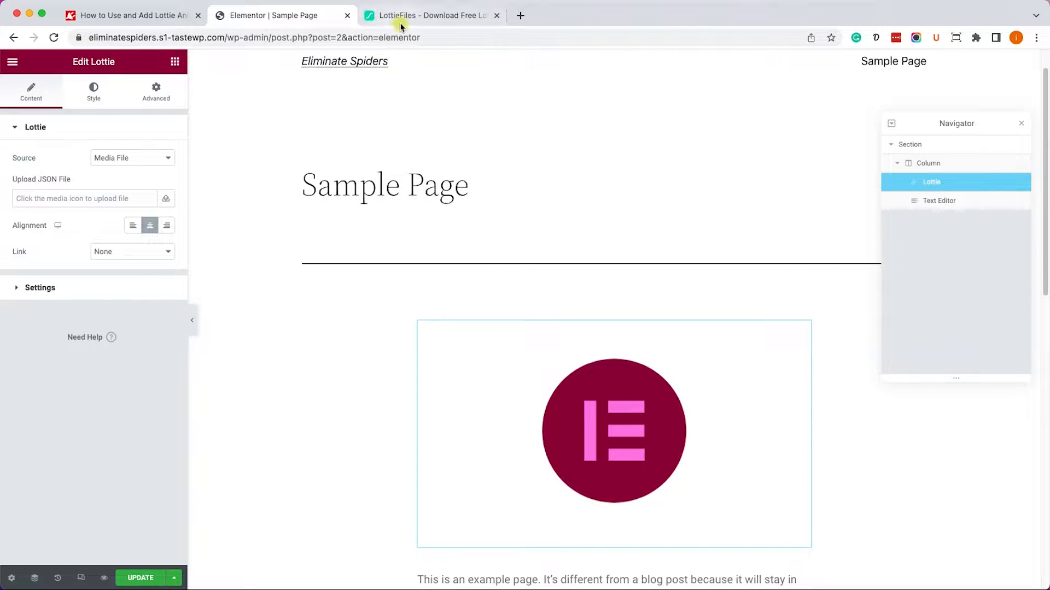
Search LottieFiles for 'rocket' and download Loading rocket as a Lottie JSON file
click(432, 16)
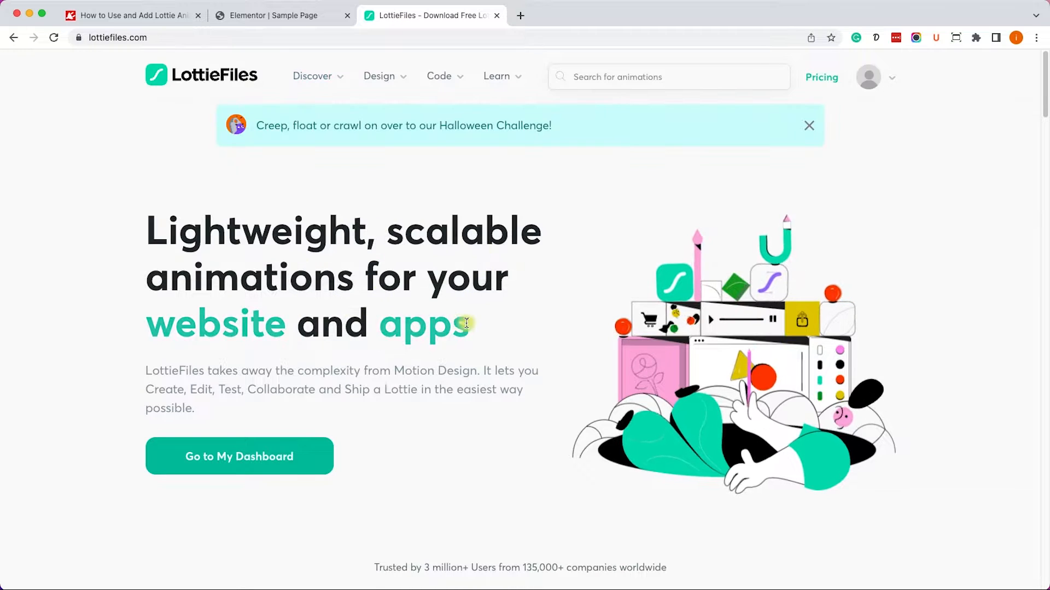
click(668, 76)
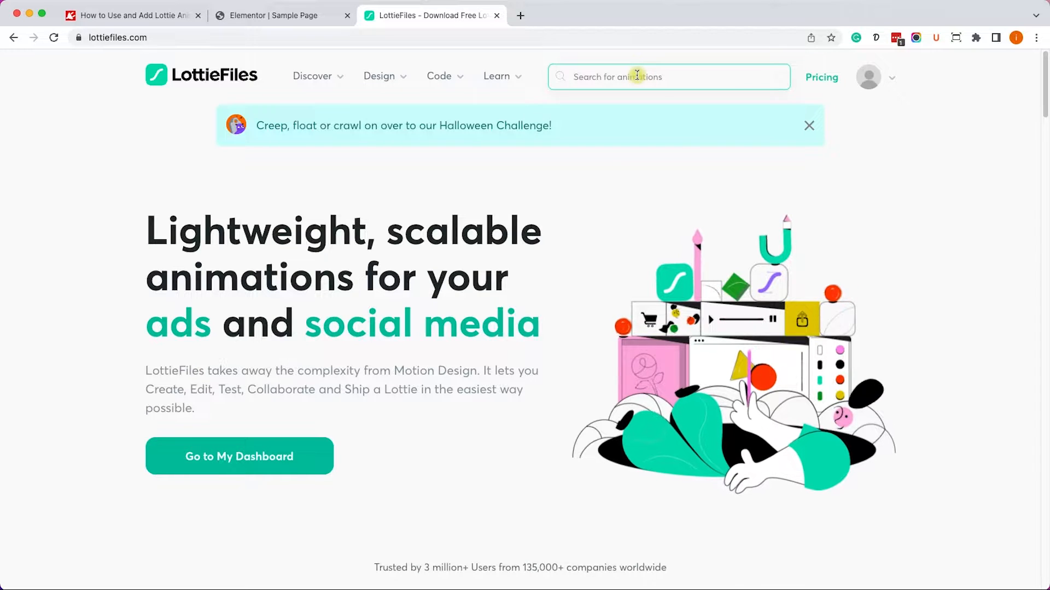
text(rocket)
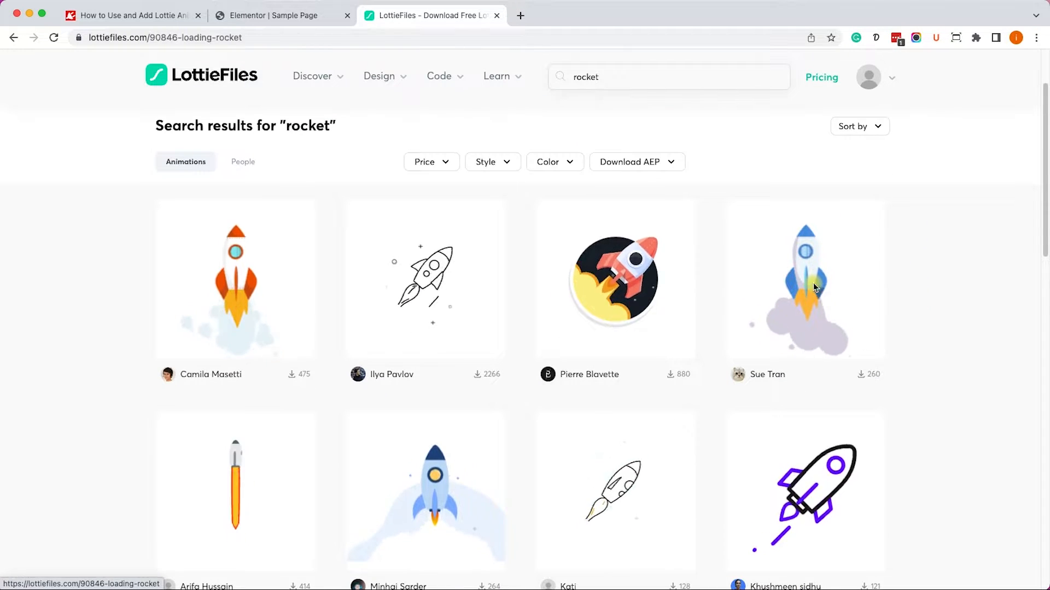
click(804, 280)
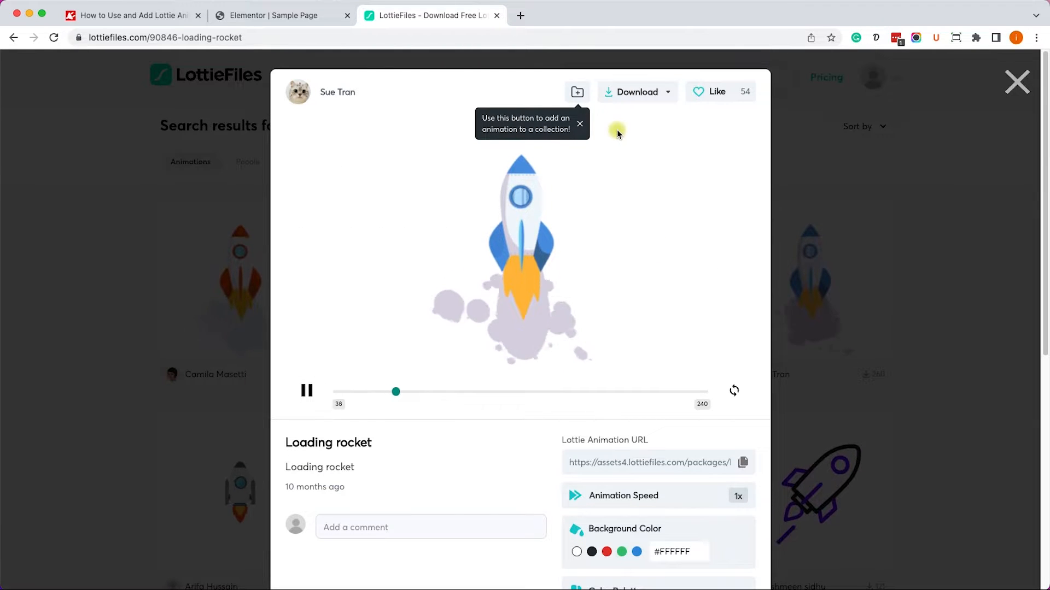
click(635, 92)
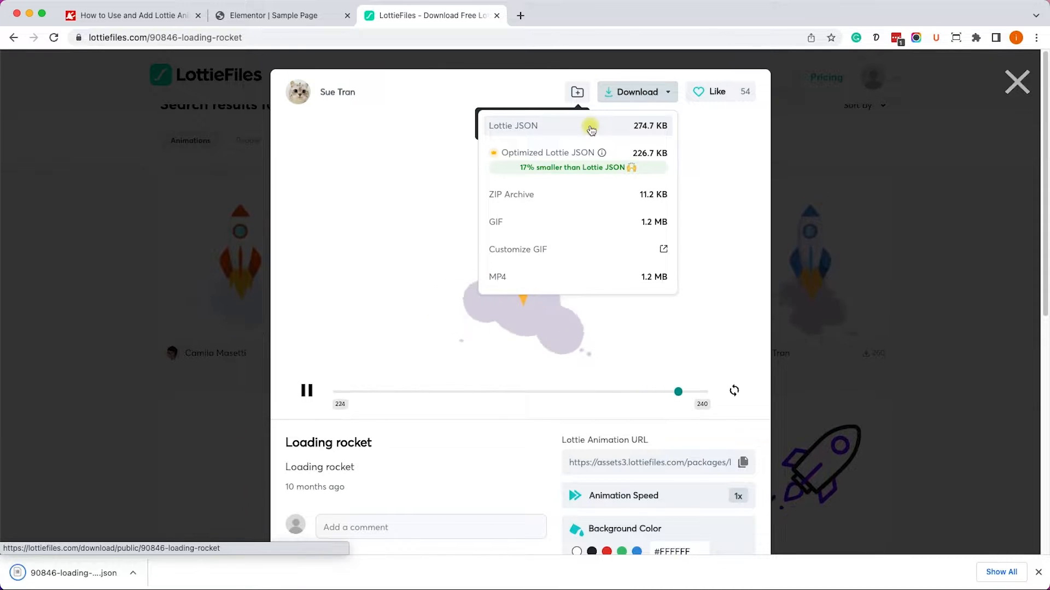
click(281, 15)
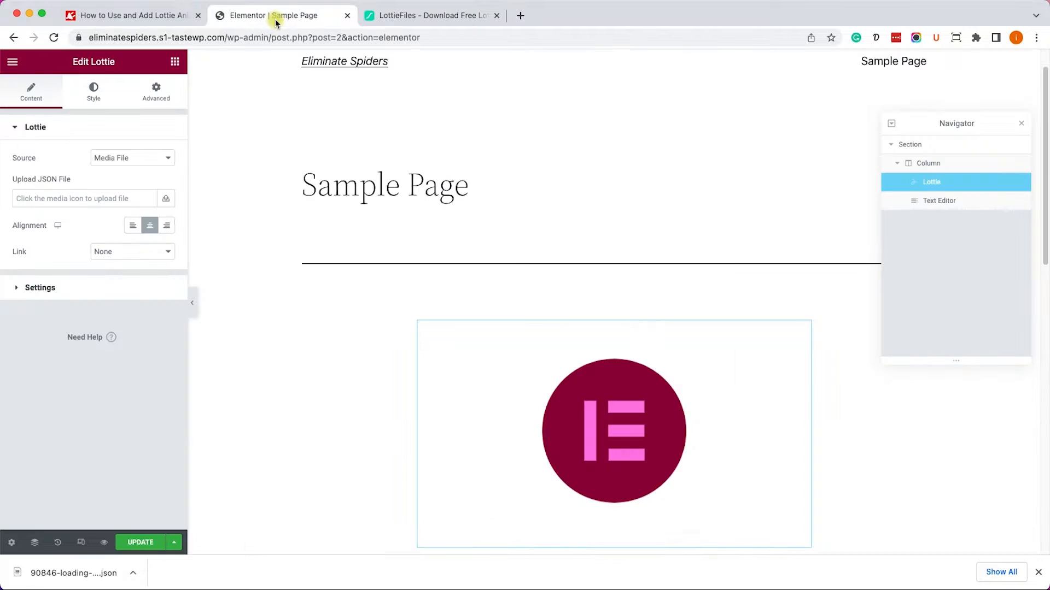
Upload the rocket JSON with unfiltered uploads enabled, then set Source to External URL
click(165, 198)
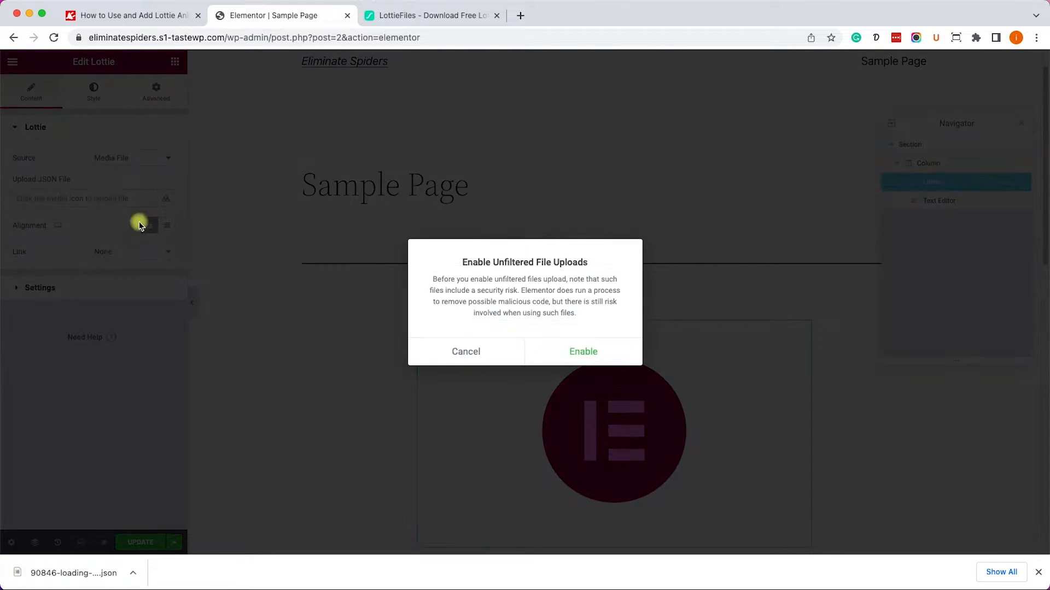
click(582, 351)
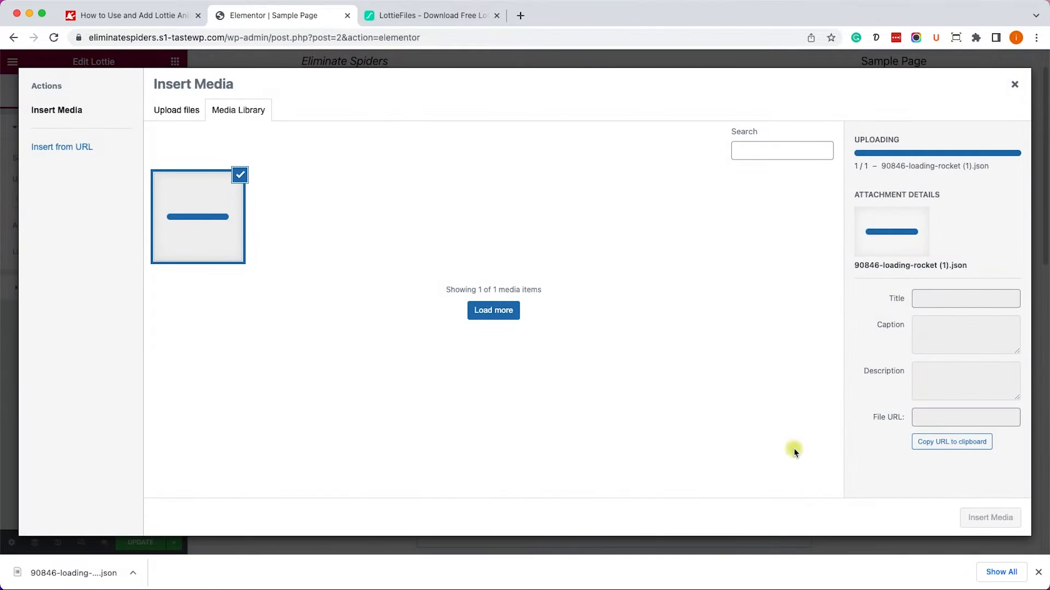
click(989, 518)
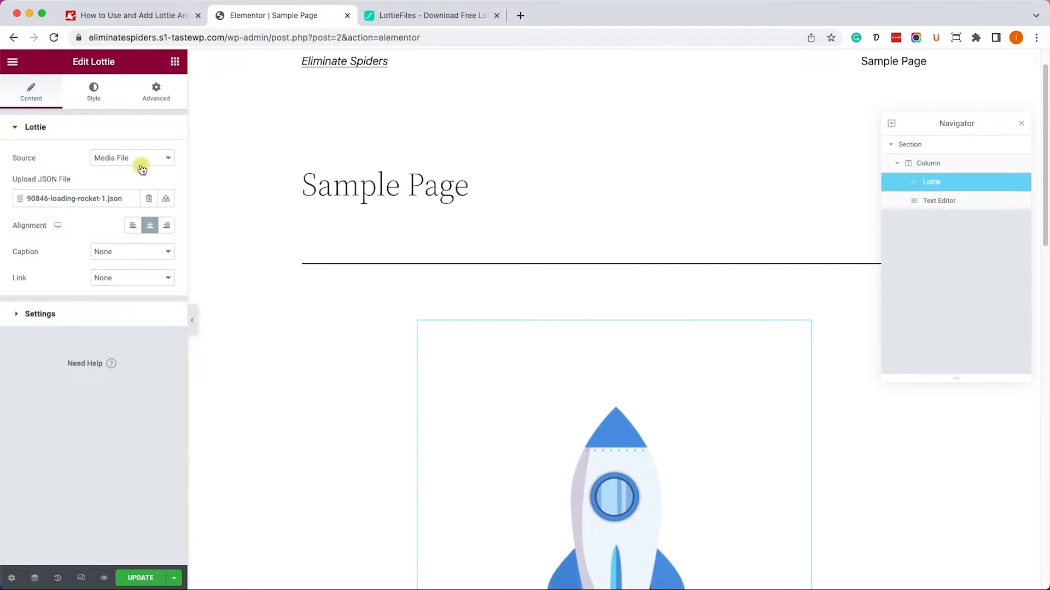
click(131, 157)
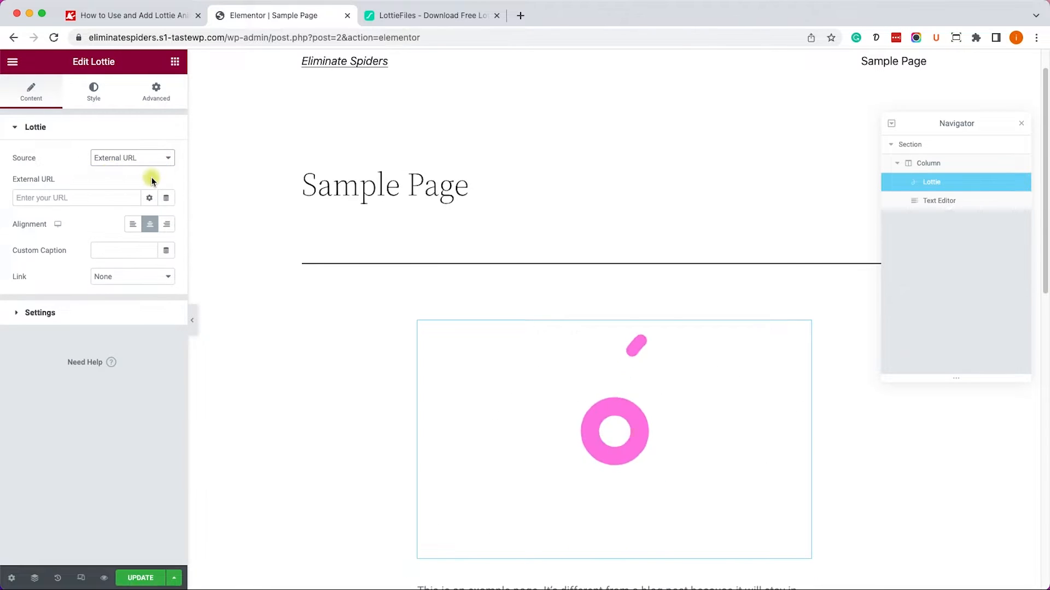
Copy the rocket's Lottie Animation URL from LottieFiles into the widget's External URL field
click(432, 14)
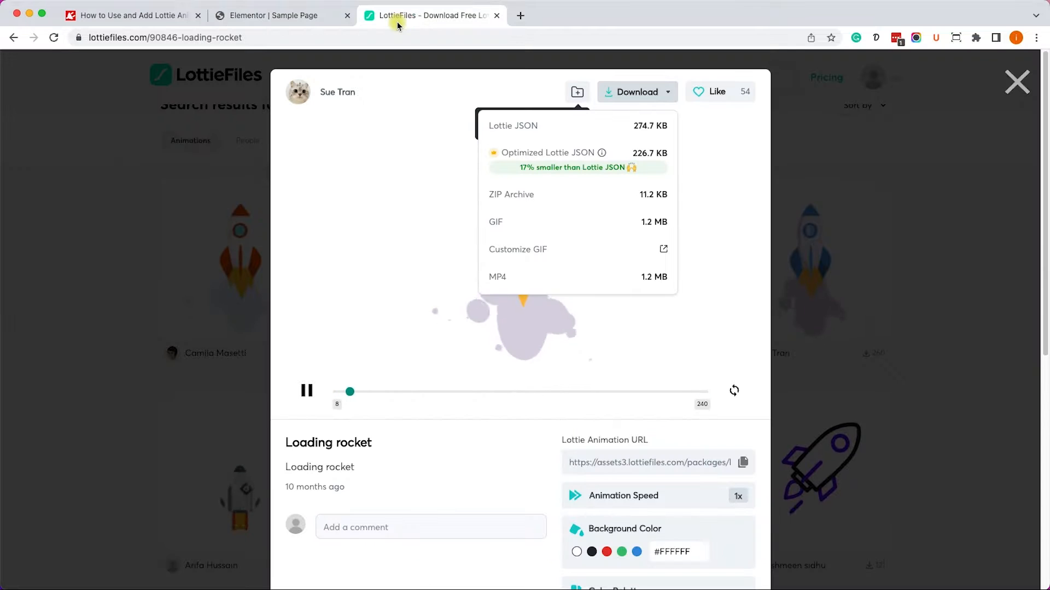
click(576, 92)
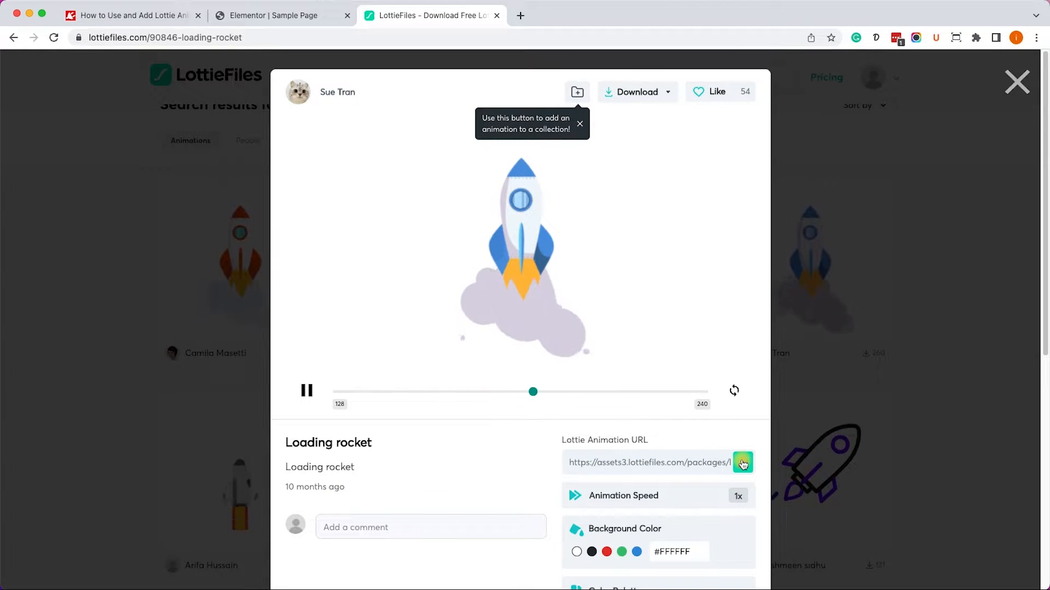
click(742, 463)
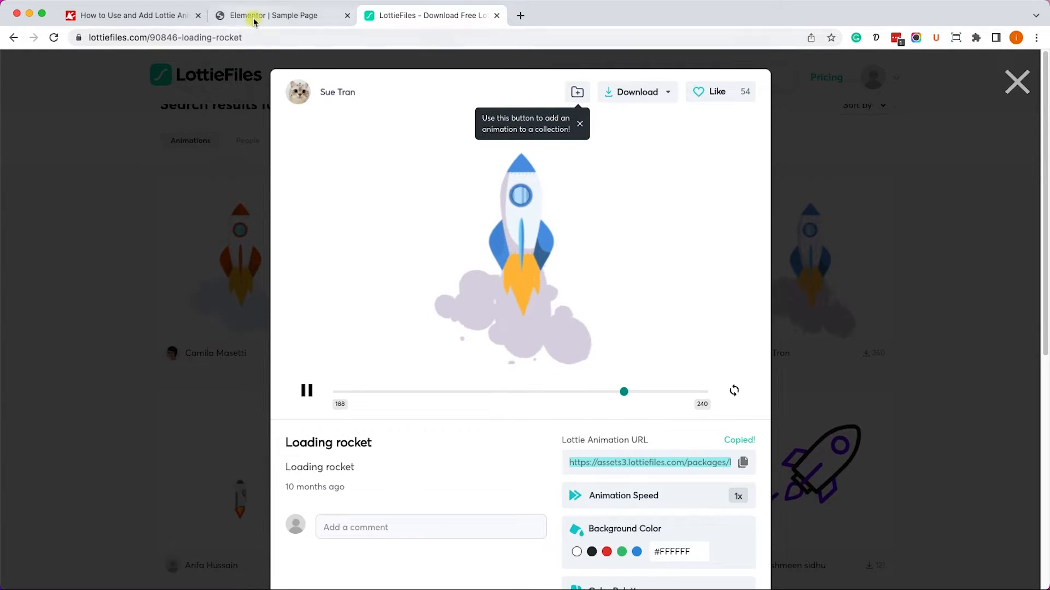
click(274, 15)
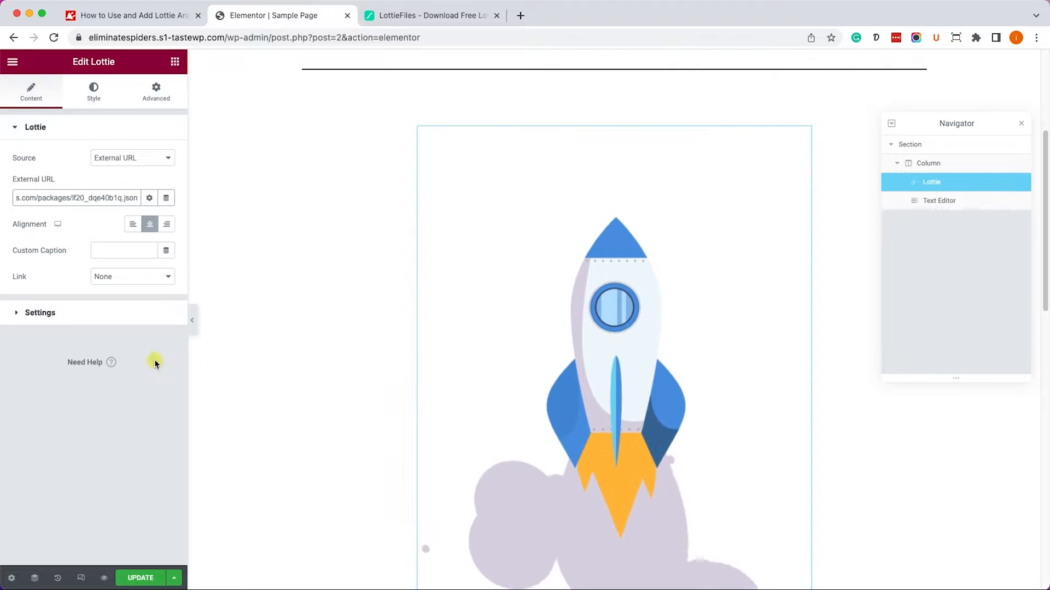
click(39, 312)
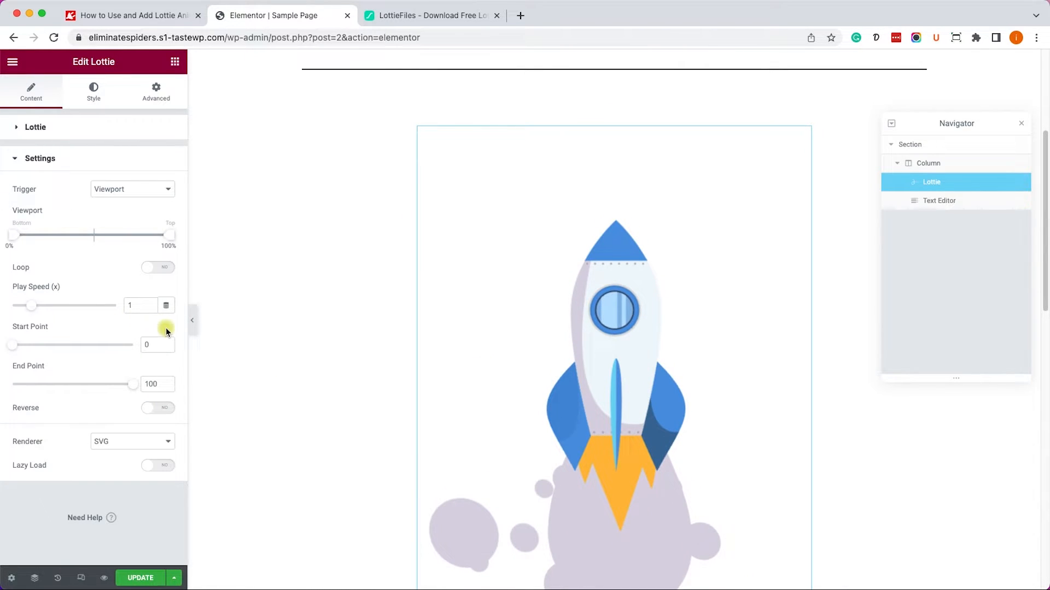
mouse_move(221, 362)
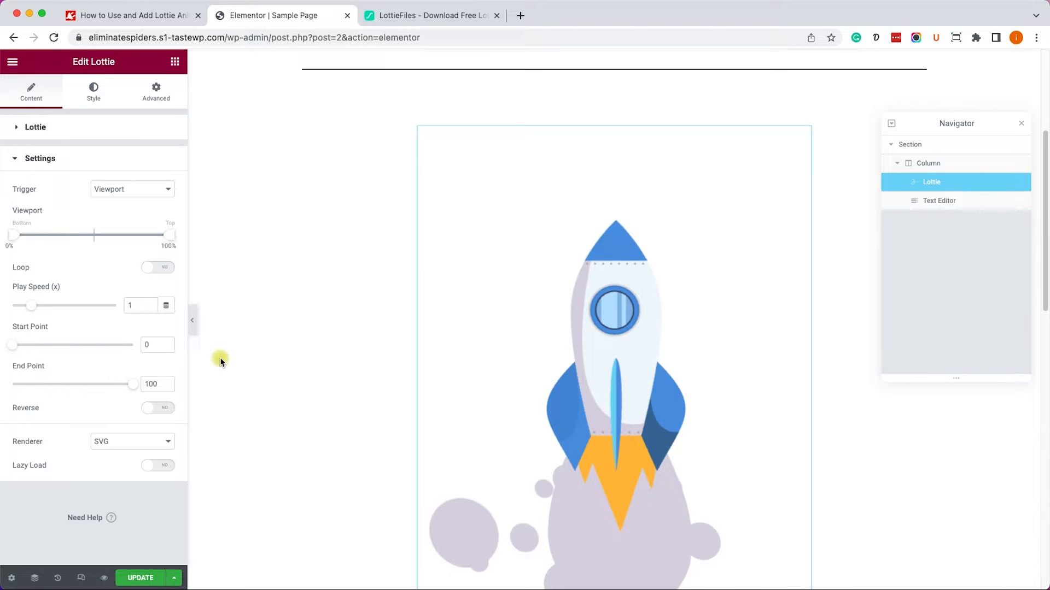
Keep Loop on at speed 1.2 and set Trigger to Viewport after trying On Hover
click(156, 267)
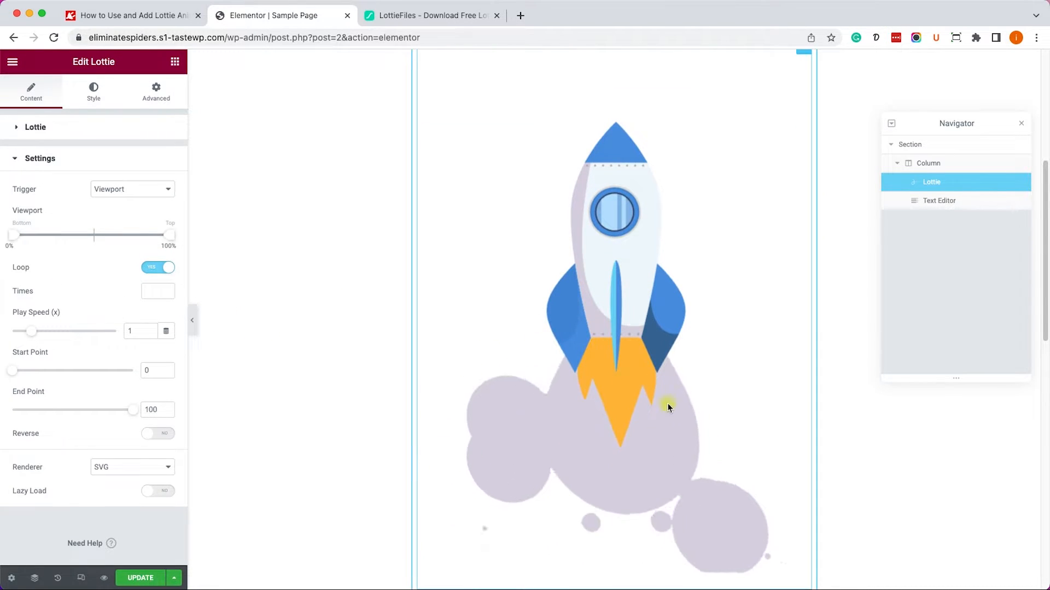
mouse_move(398, 409)
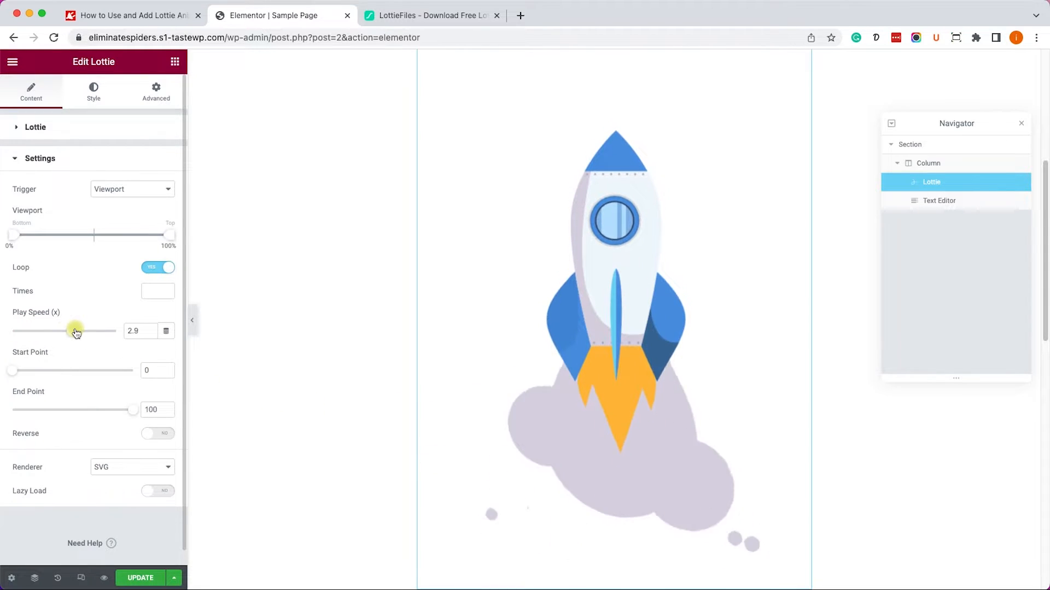
mouse_move(475, 415)
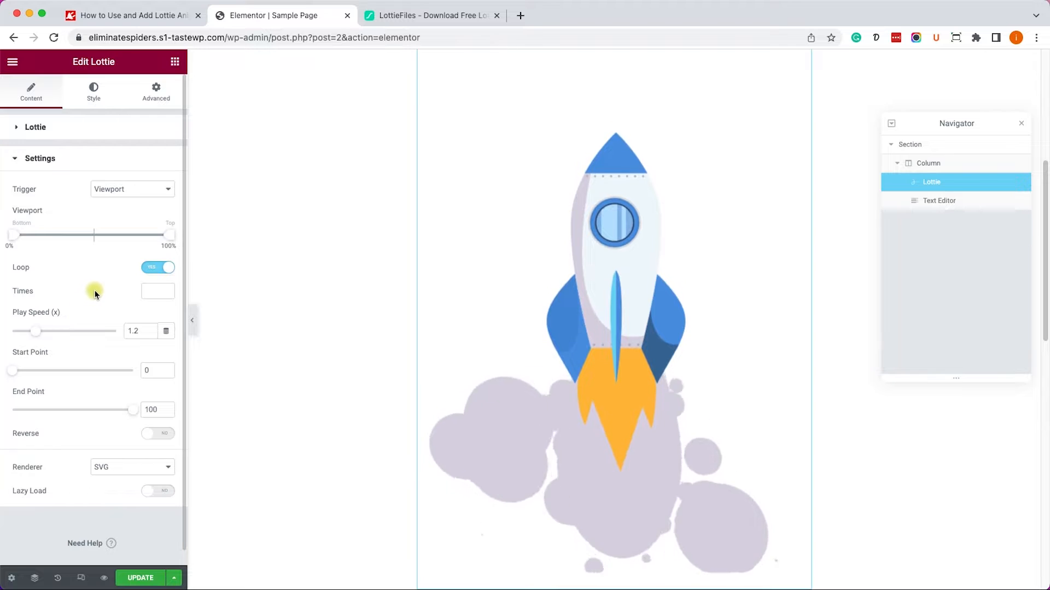
click(132, 188)
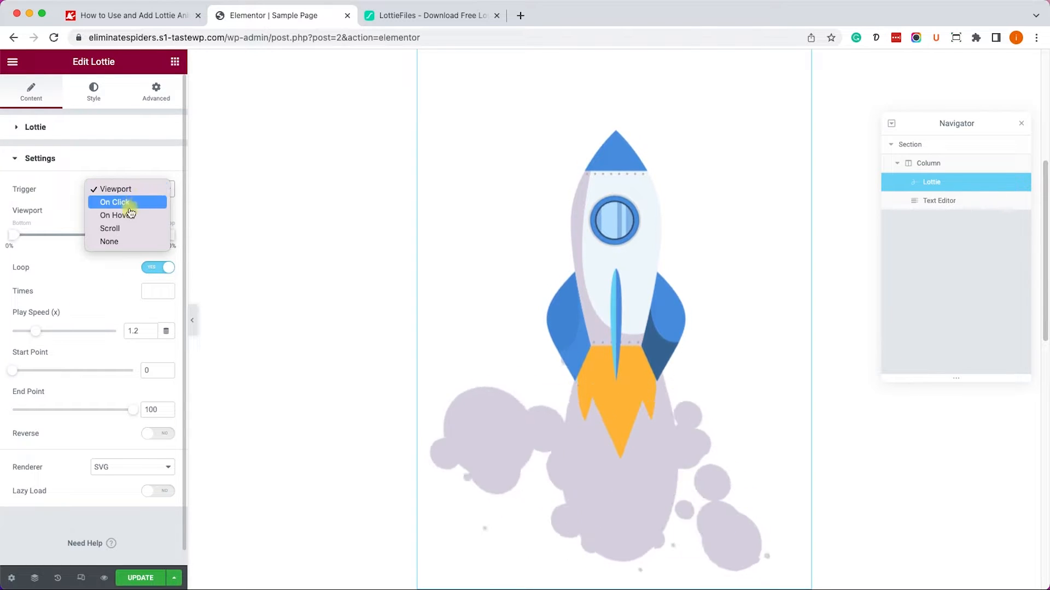
click(117, 215)
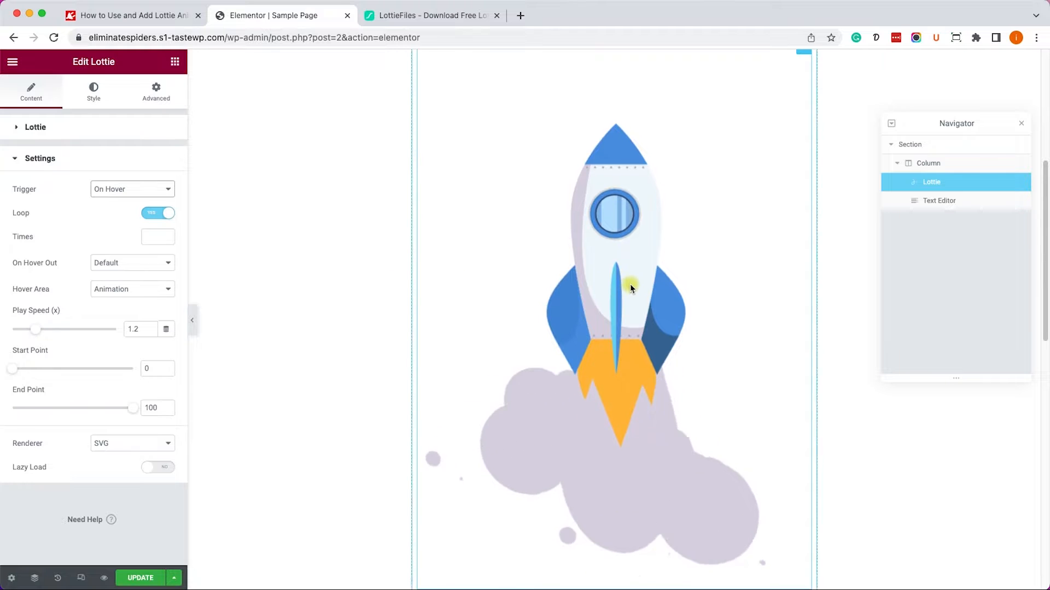
mouse_move(78, 206)
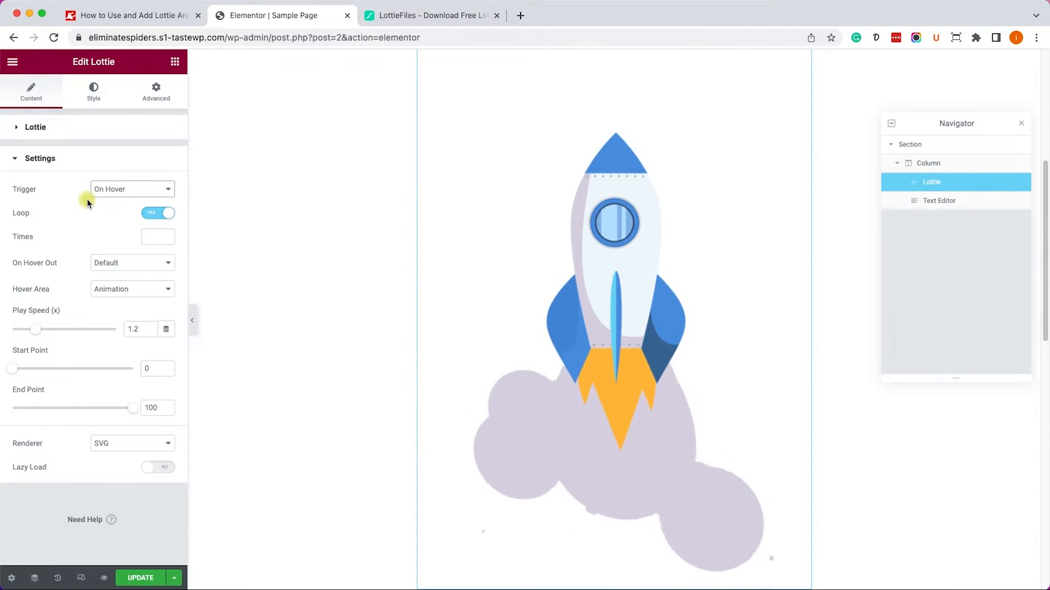
click(132, 188)
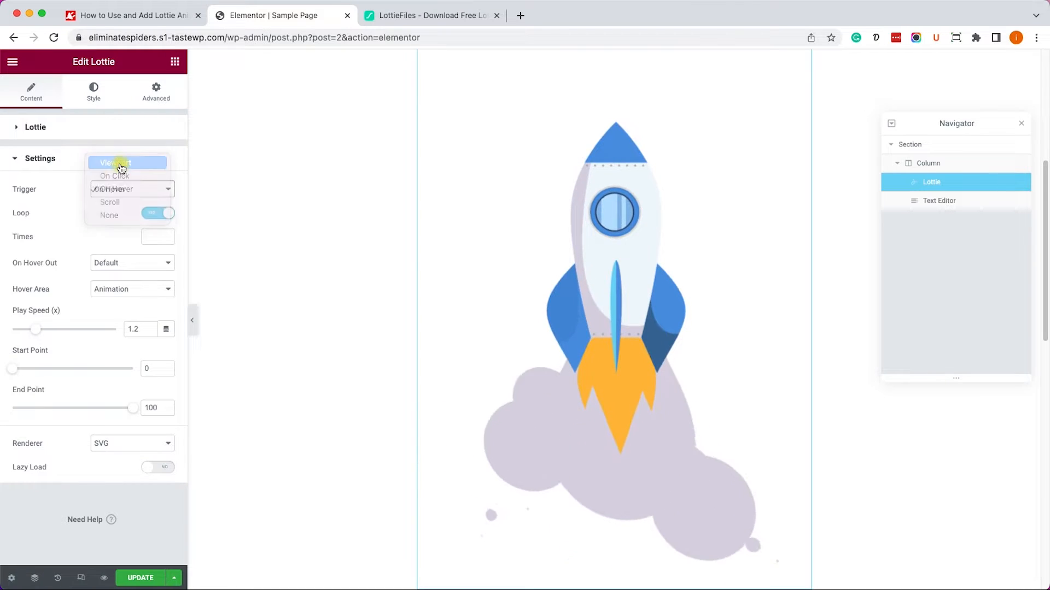
click(114, 162)
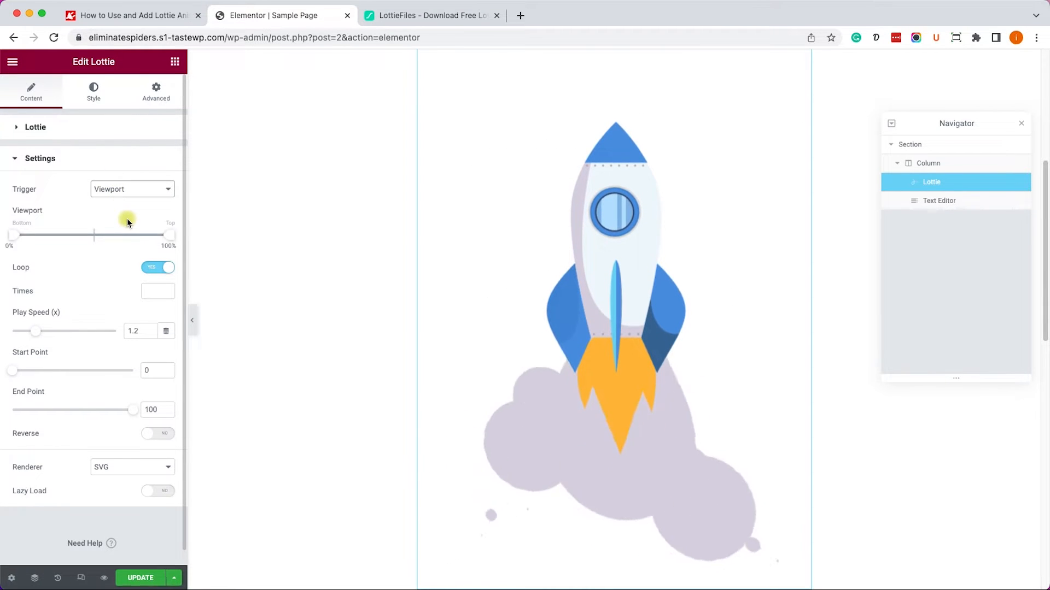
Drag the Lottie widget's Style Width slider to 54
click(93, 92)
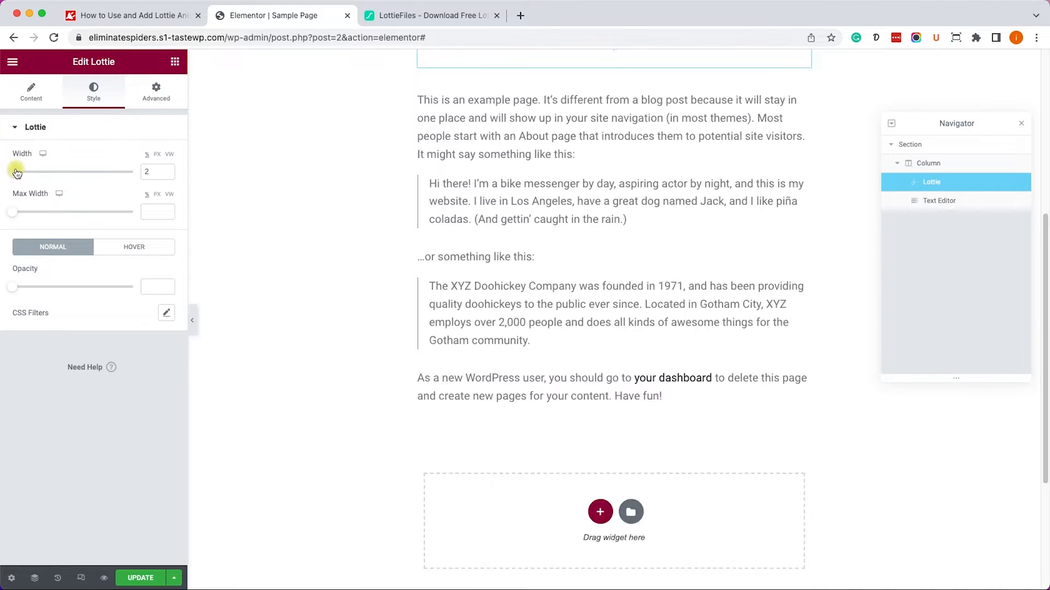
drag(16, 172, 79, 173)
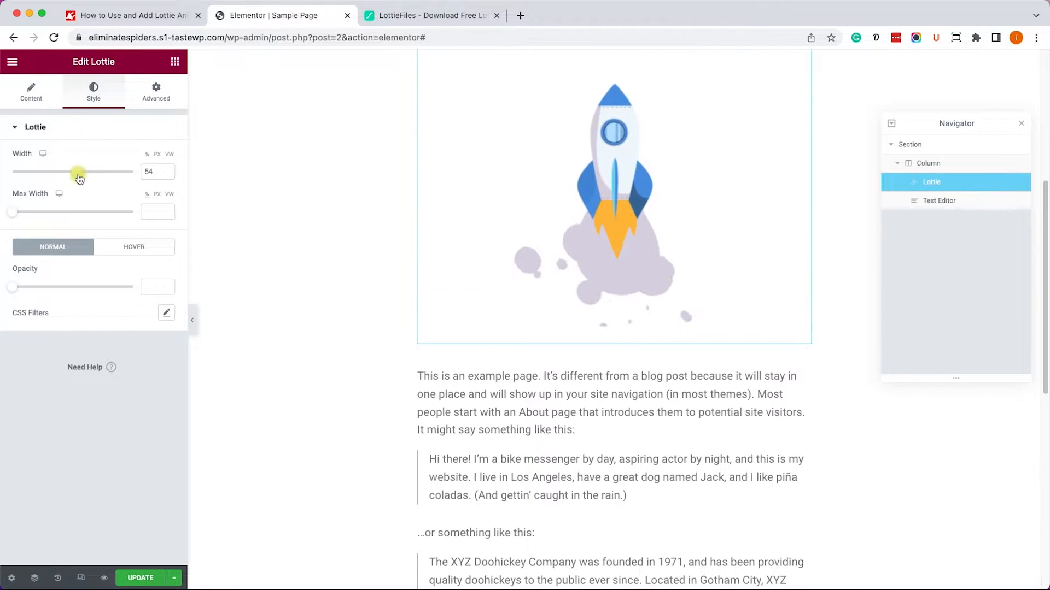
scroll(up, 3)
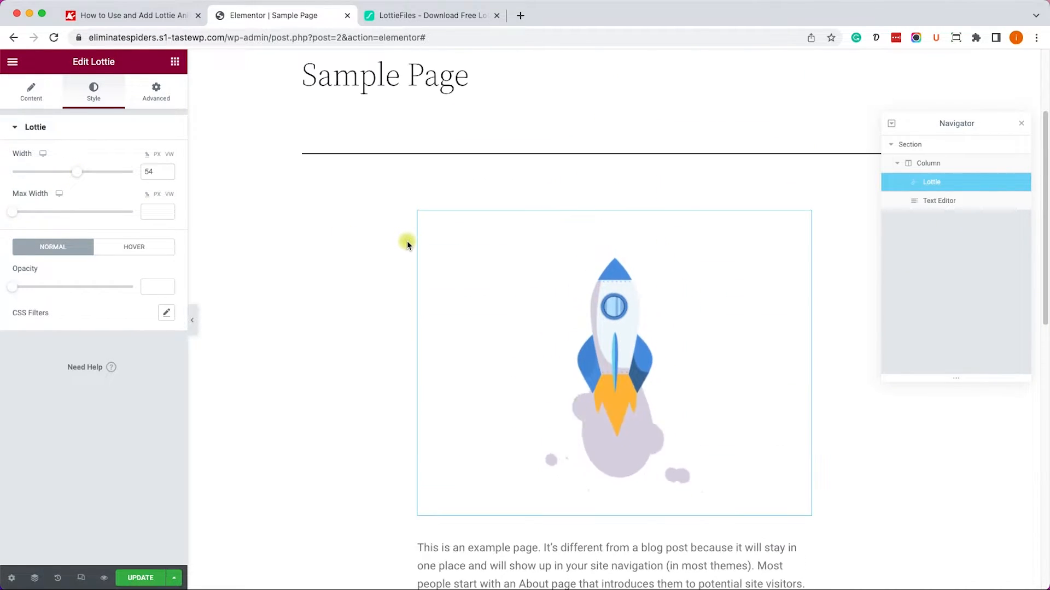
mouse_move(283, 373)
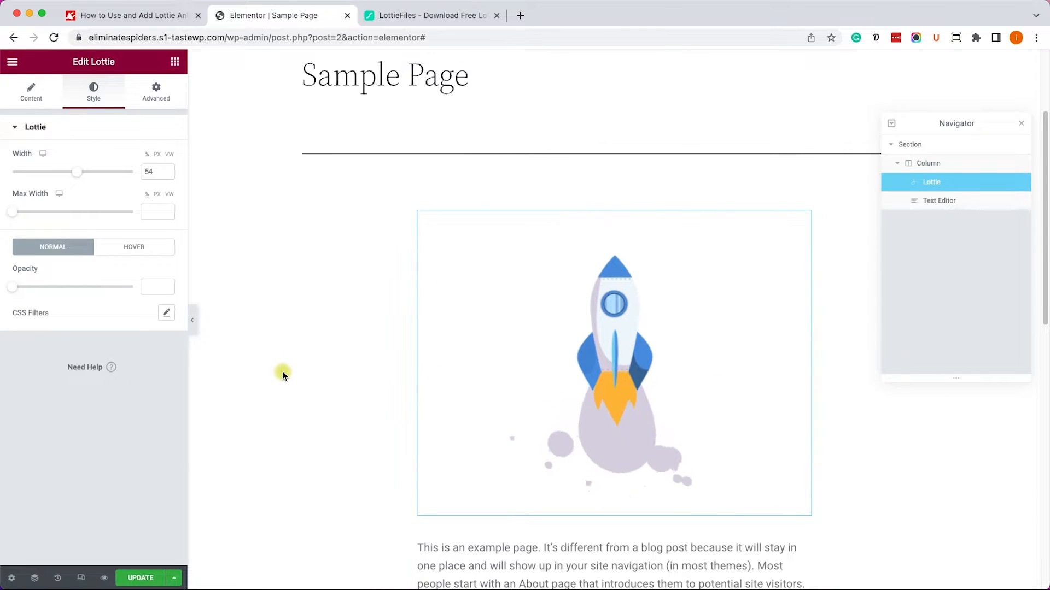
click(567, 411)
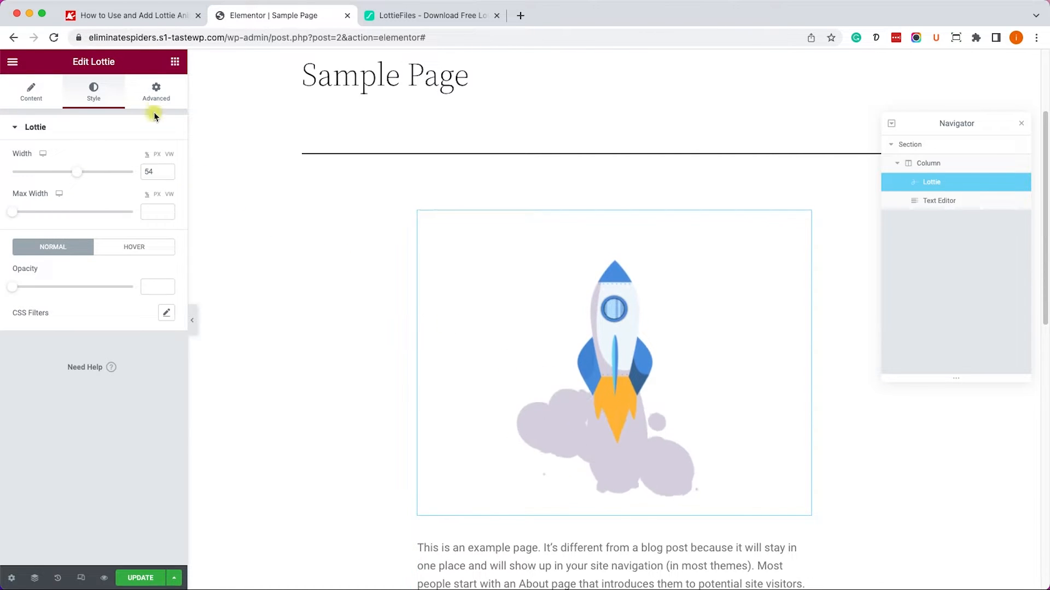
Turn on Scrolling Effects with Vertical Scroll at speed 7 and preview the page
click(155, 90)
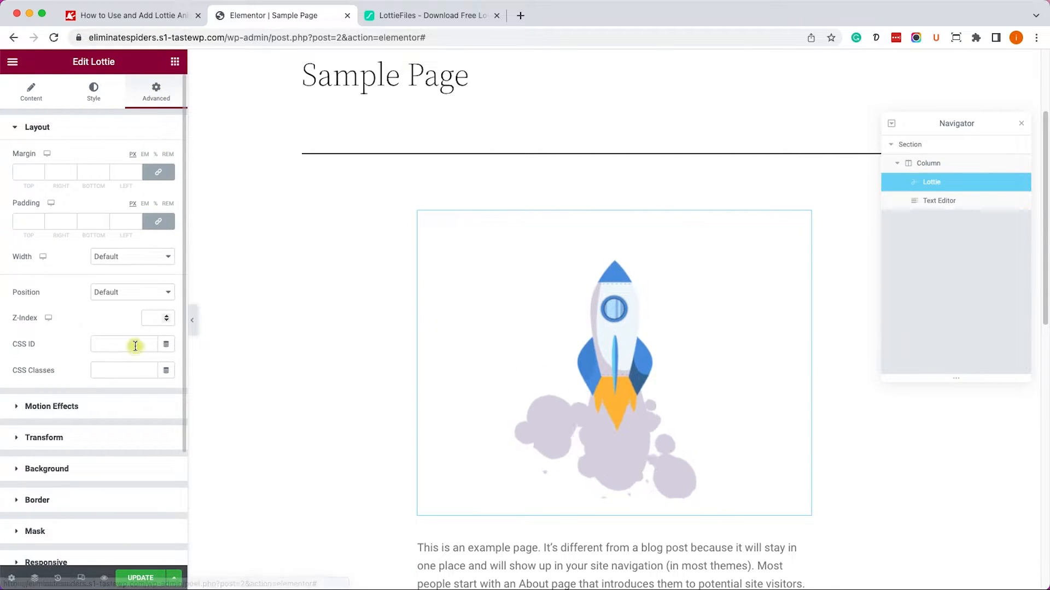
click(51, 406)
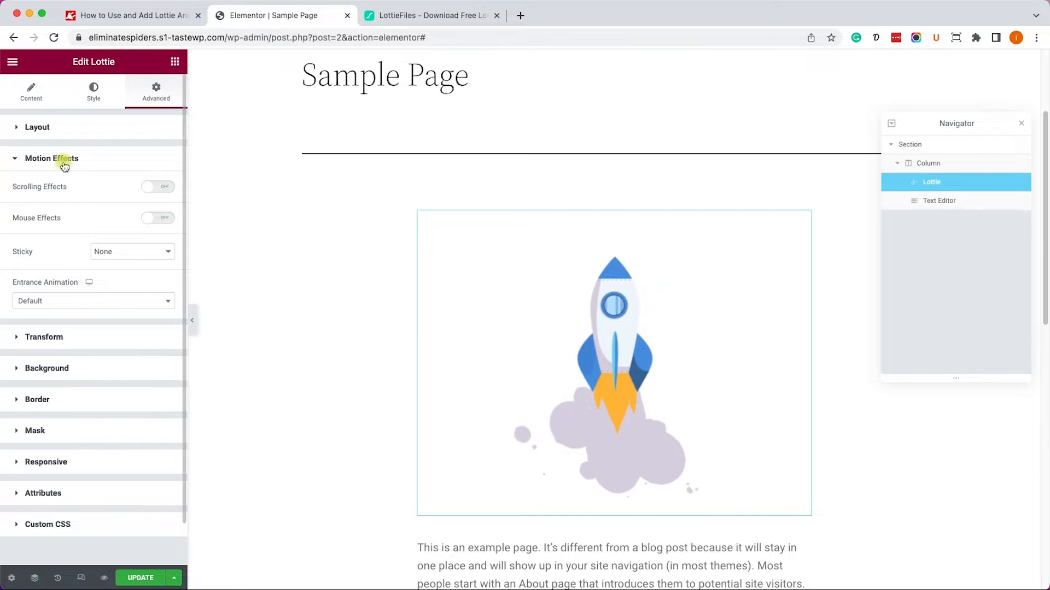
mouse_move(65, 211)
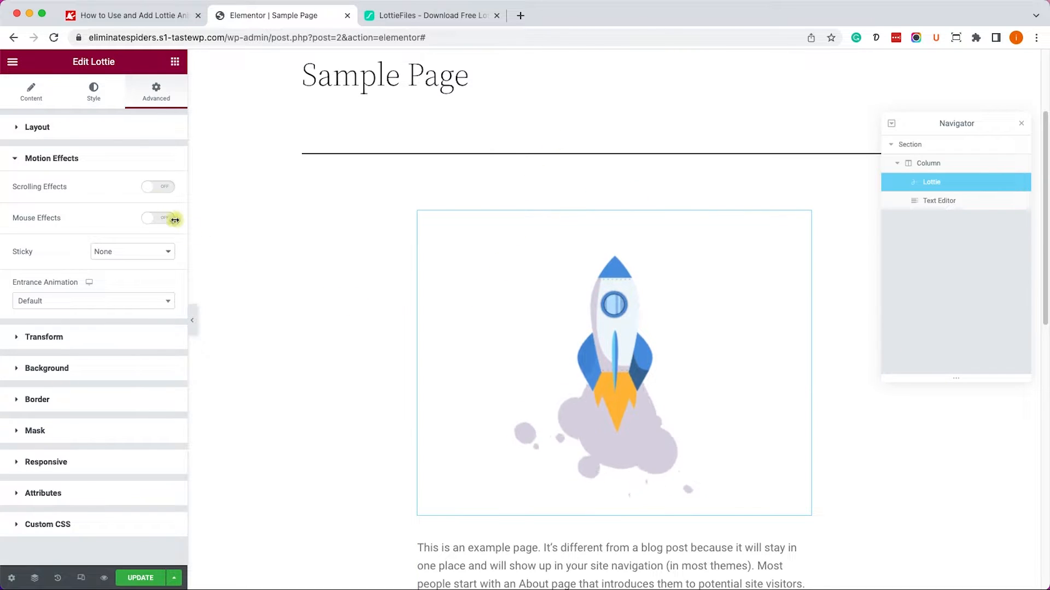
click(157, 186)
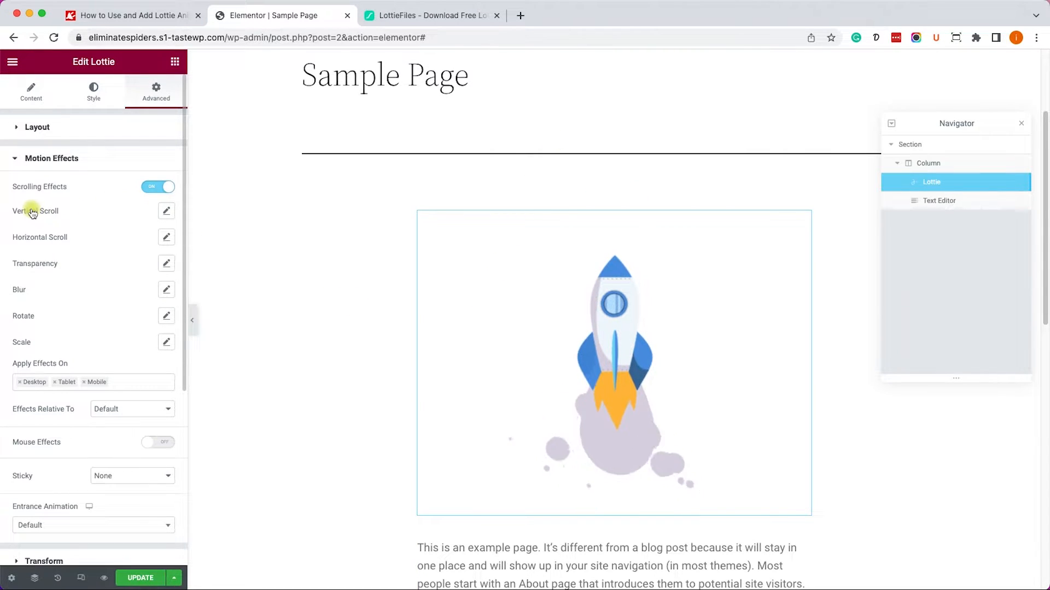
click(166, 211)
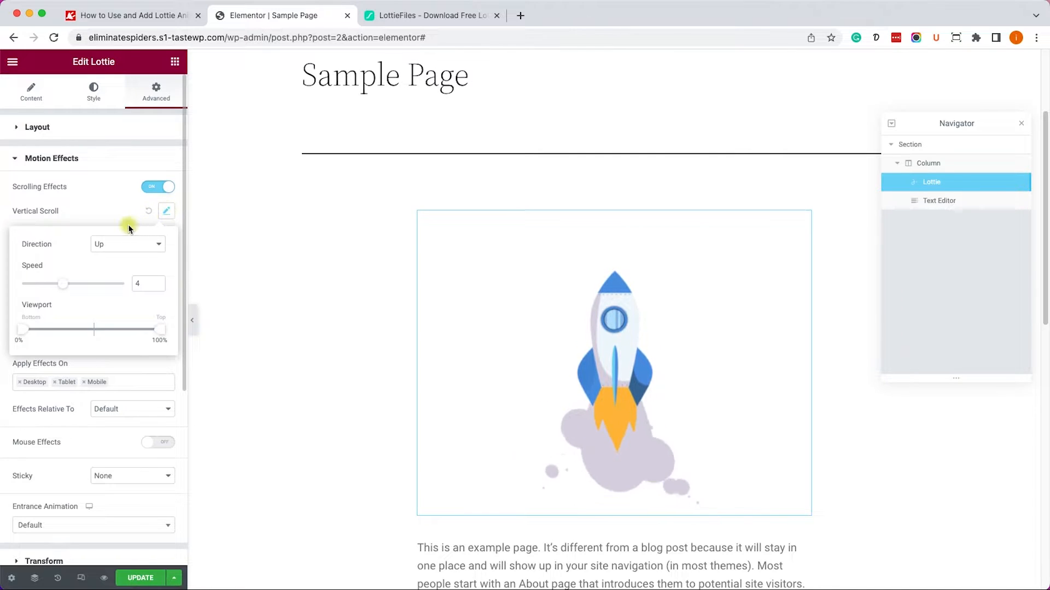
mouse_move(63, 286)
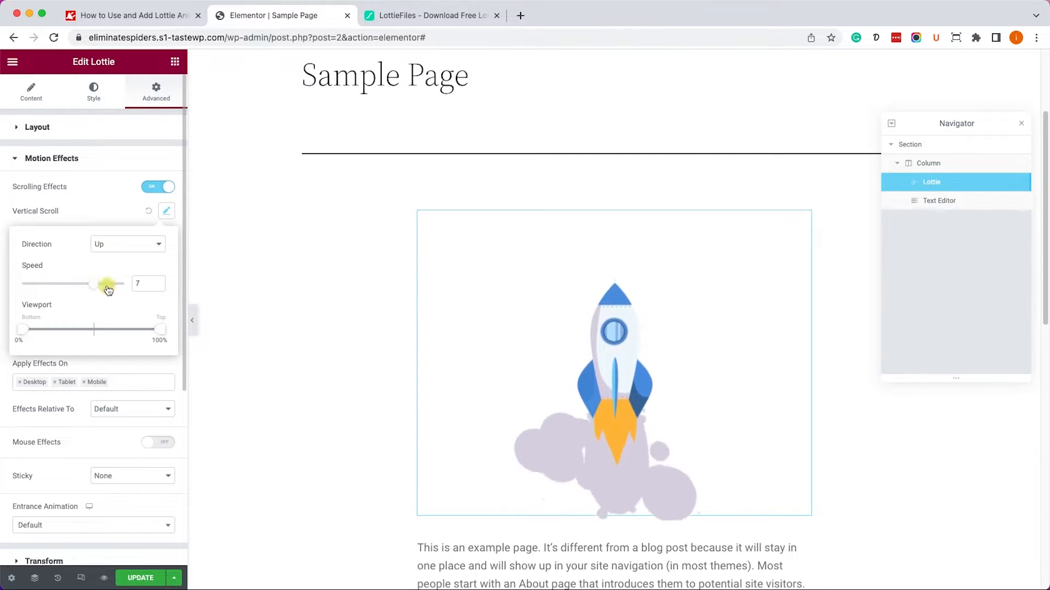
click(166, 211)
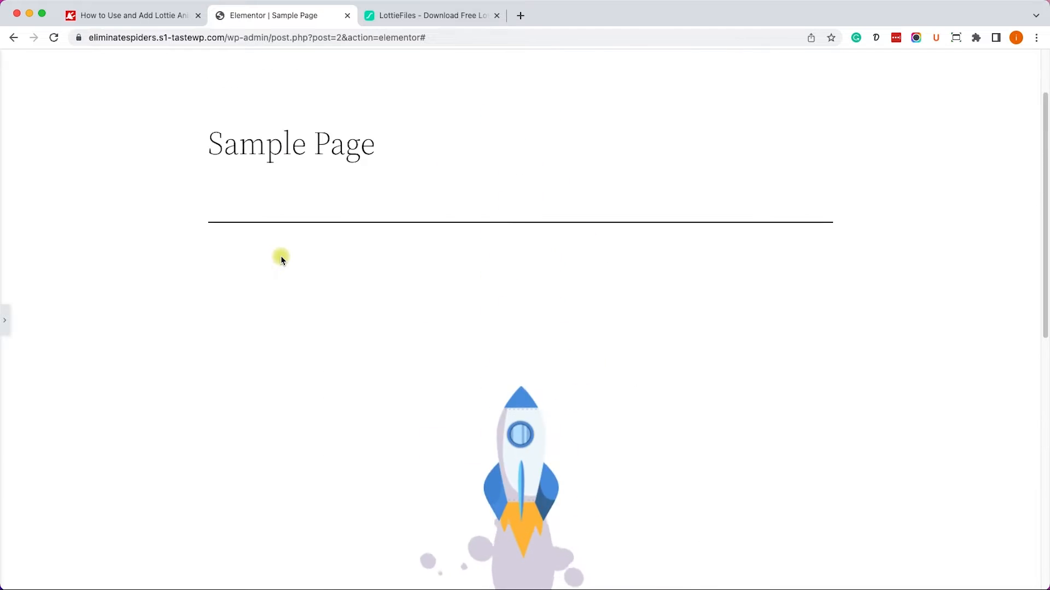
scroll(down, 3)
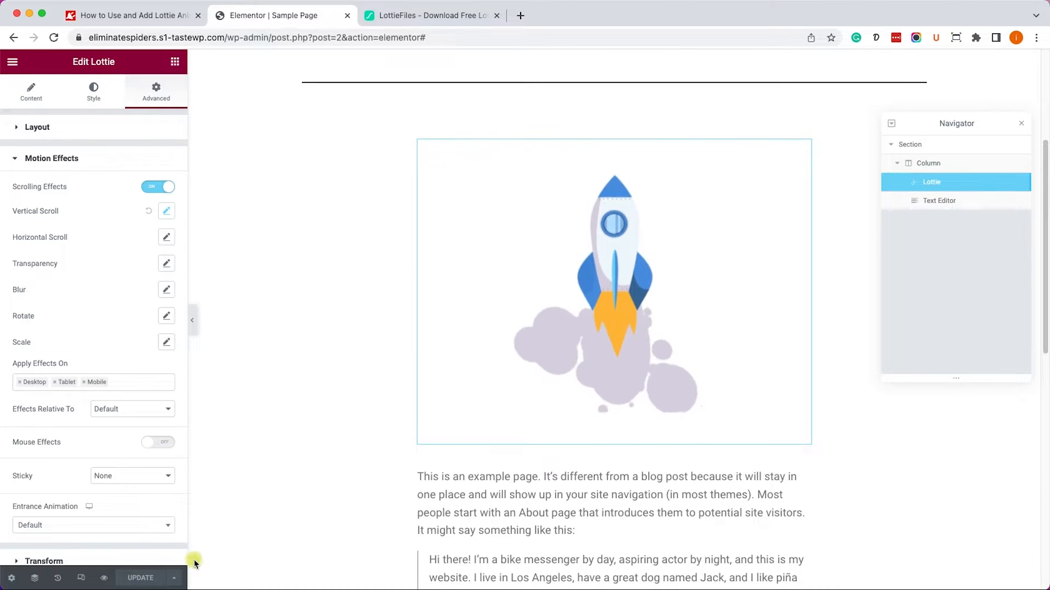
click(128, 14)
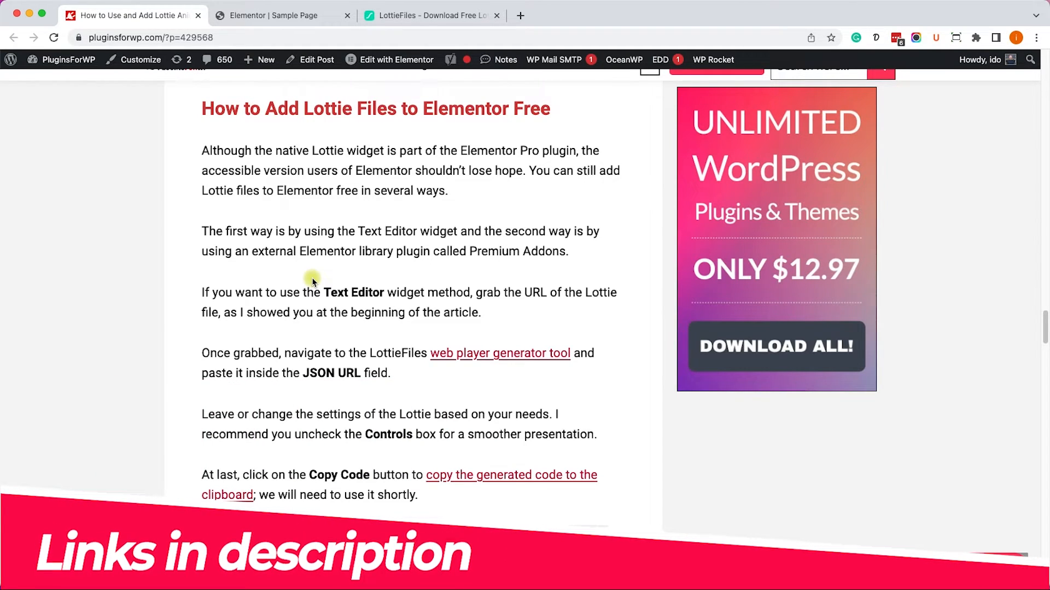
Follow the article's 'web player generator tool' link to the LottieFiles Web Player
scroll(down, 3)
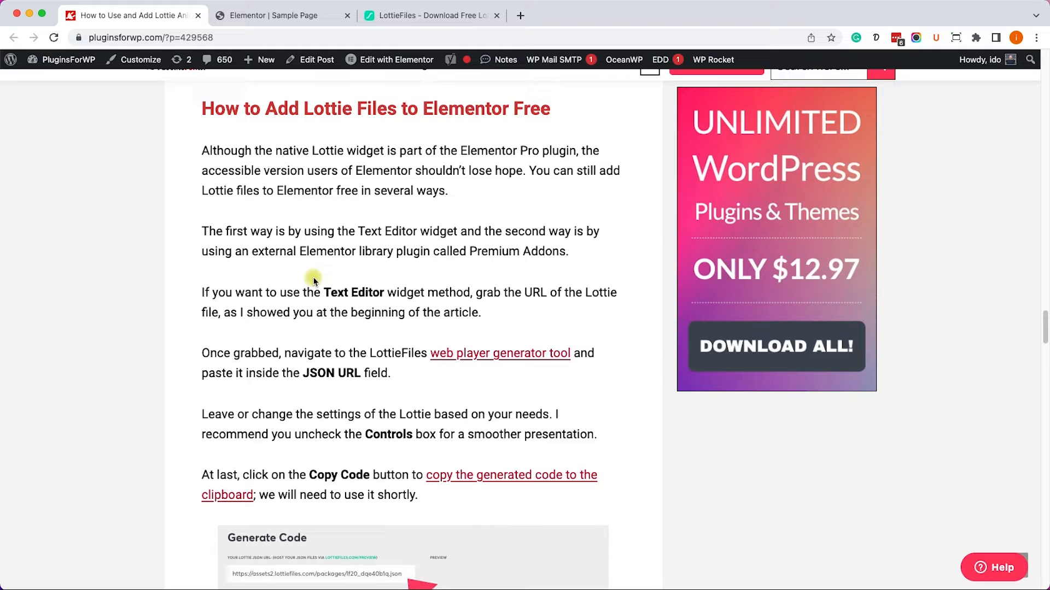
mouse_move(501, 353)
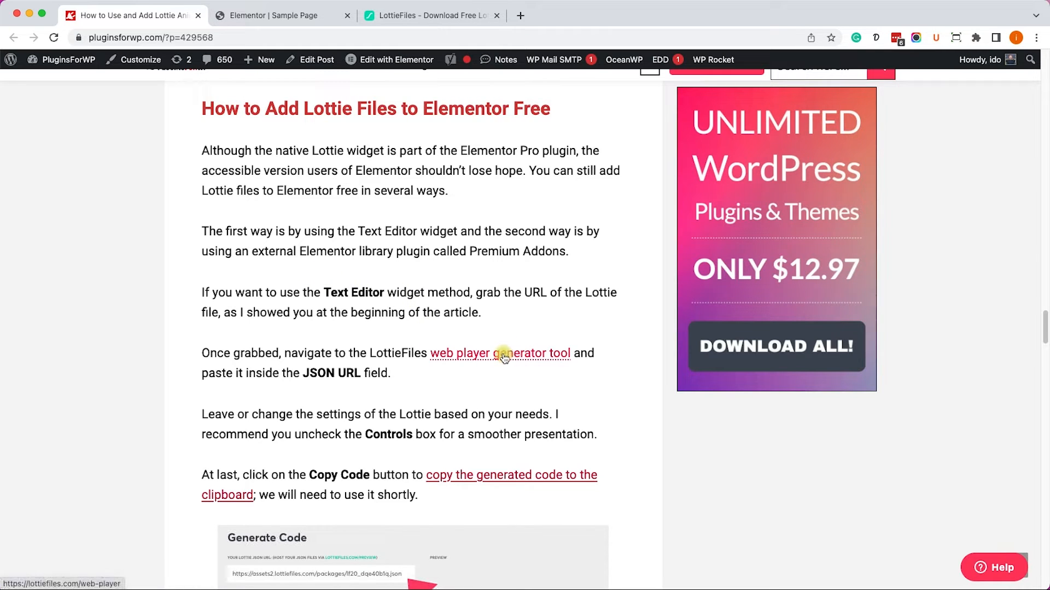
click(500, 353)
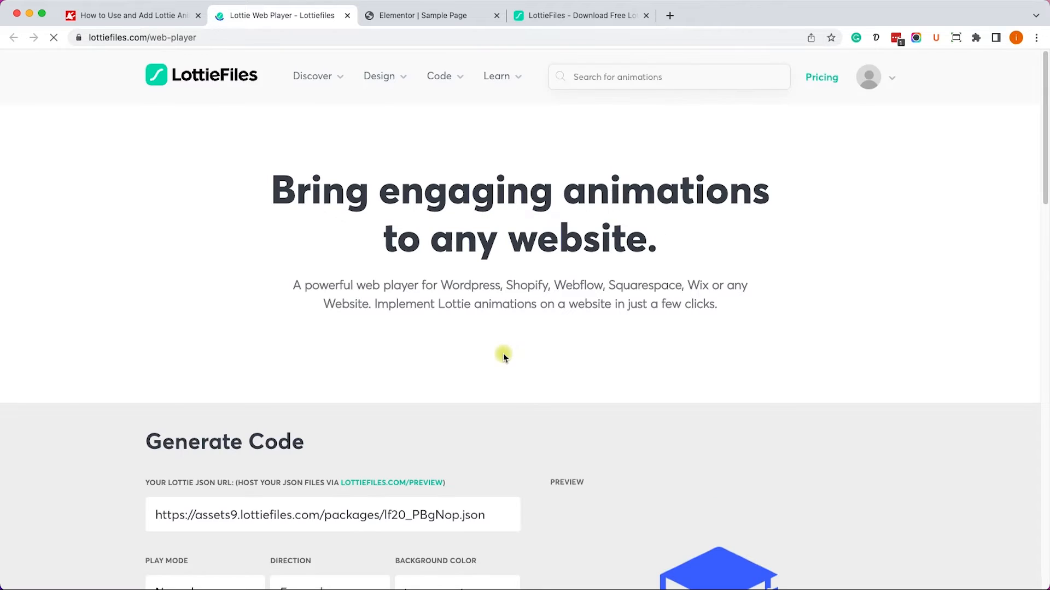
Uncheck Controls for the rocket animation and copy the generated embed code
scroll(down, 3)
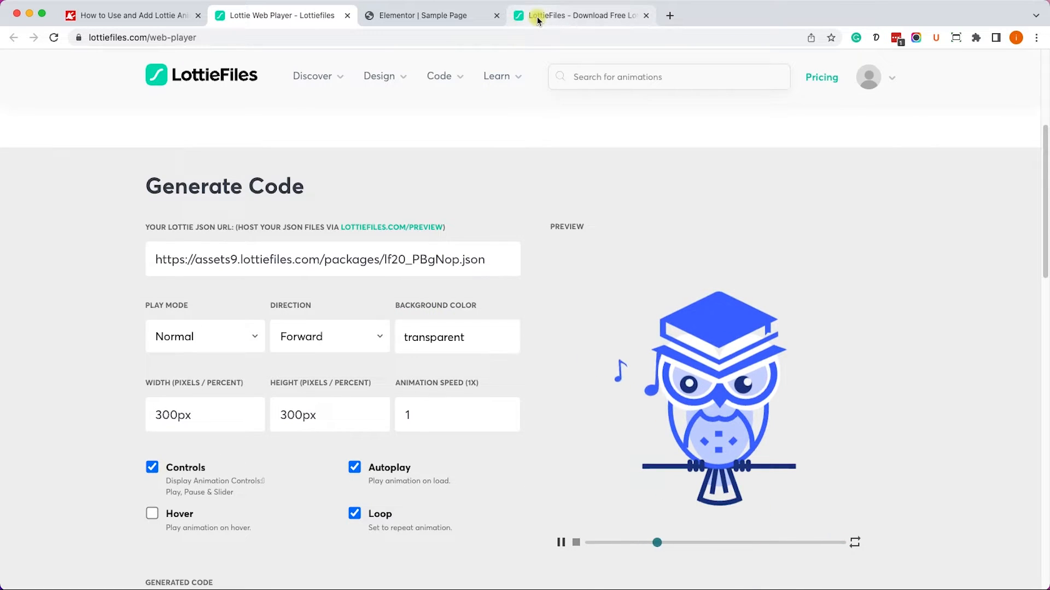
click(579, 14)
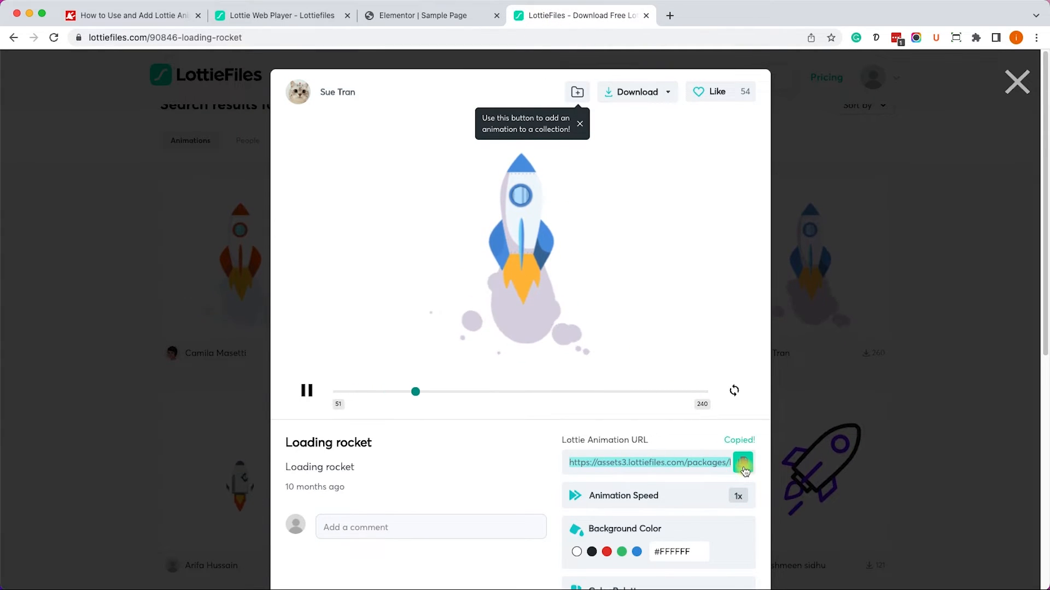
click(281, 15)
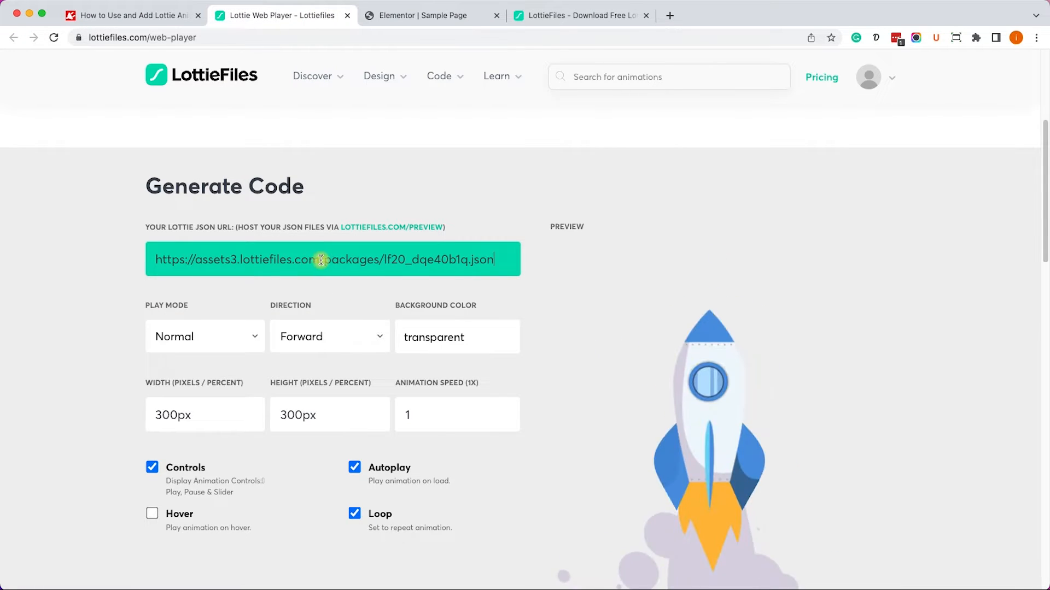
scroll(down, 3)
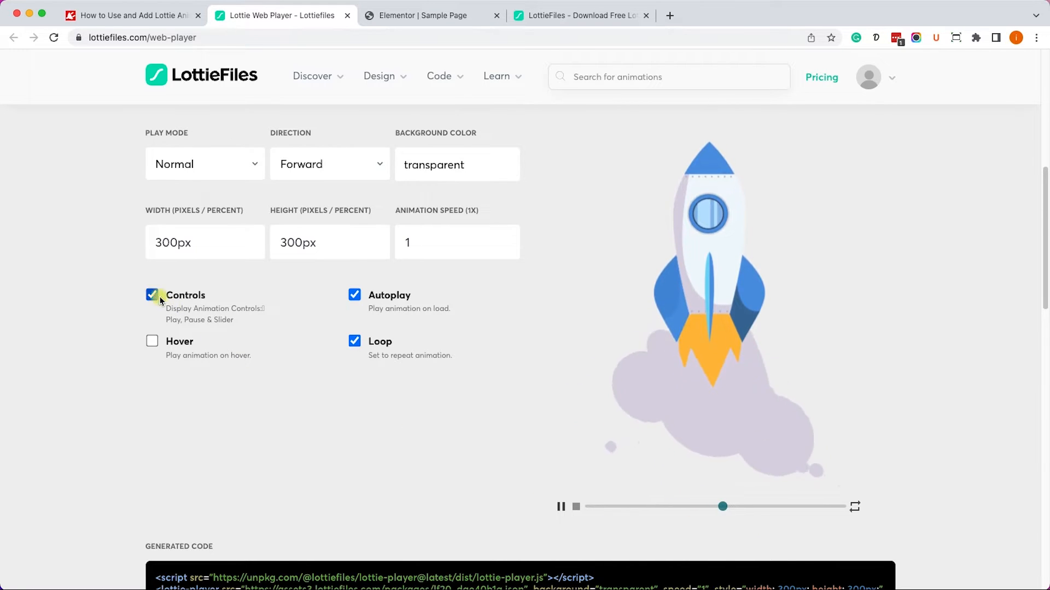
click(152, 295)
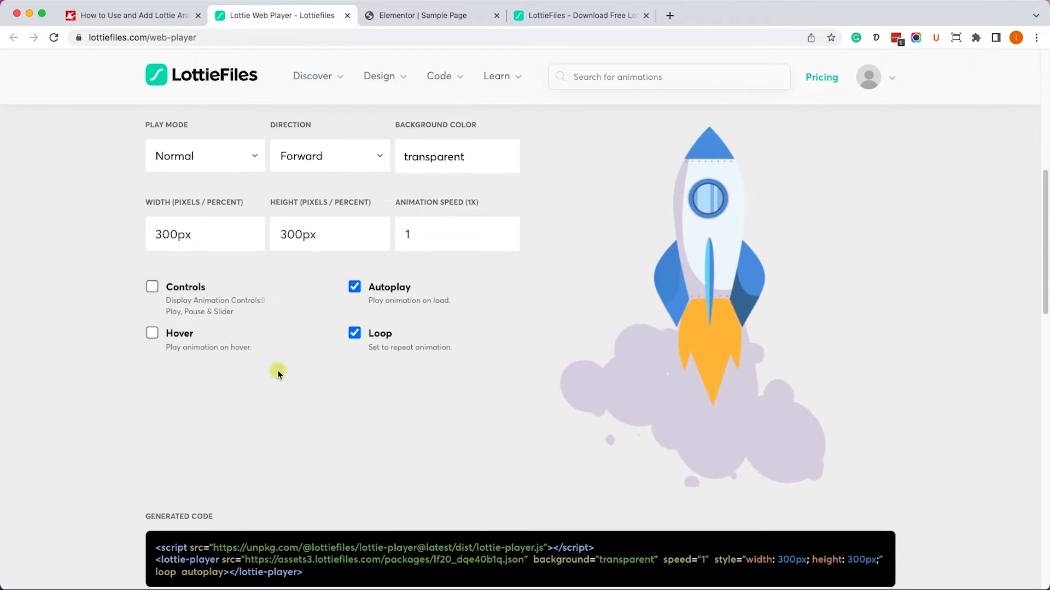
scroll(down, 3)
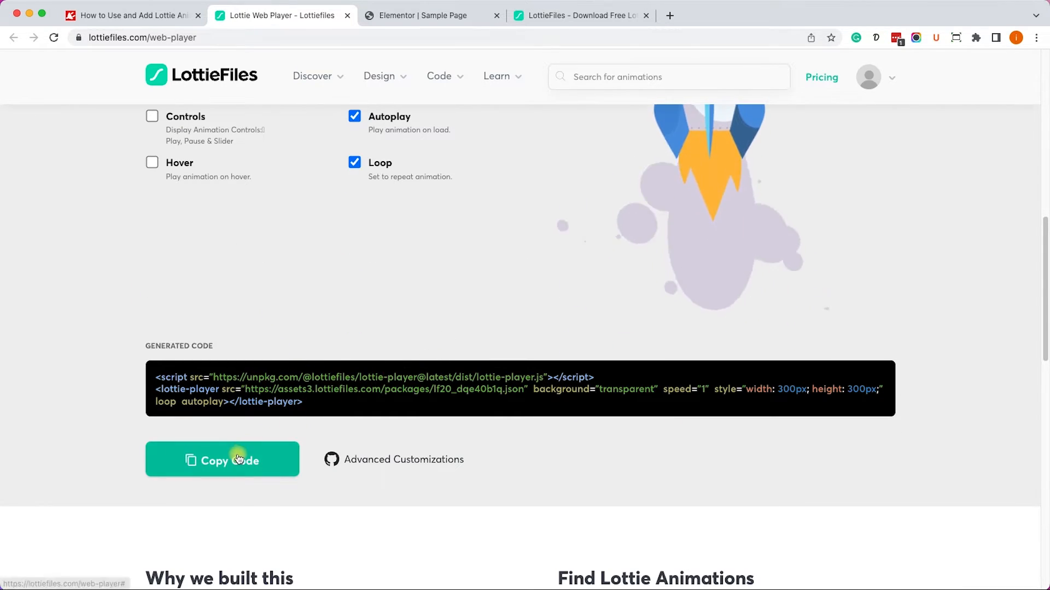
mouse_move(378, 21)
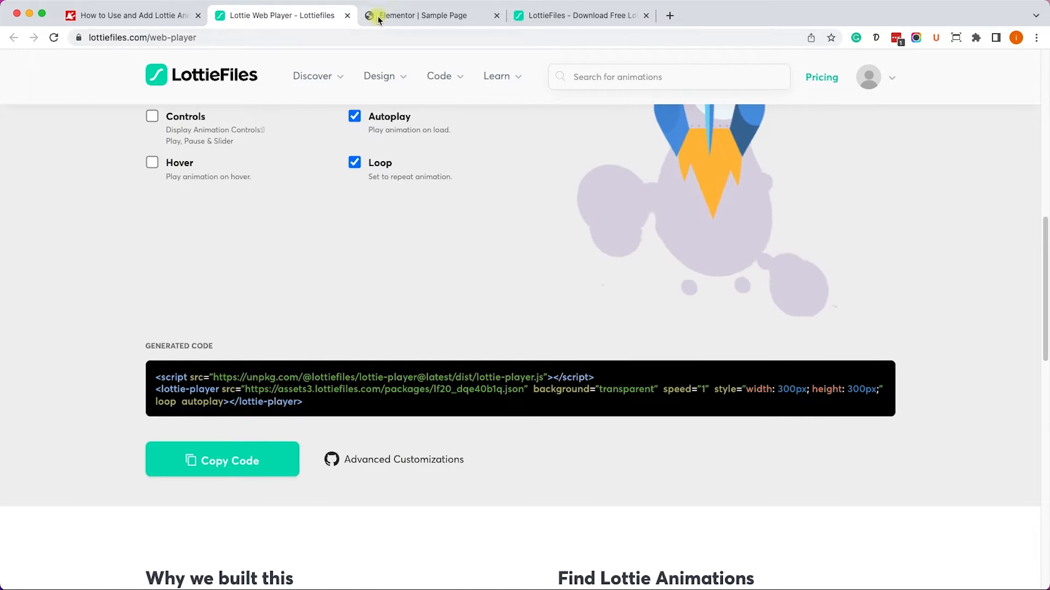
click(421, 14)
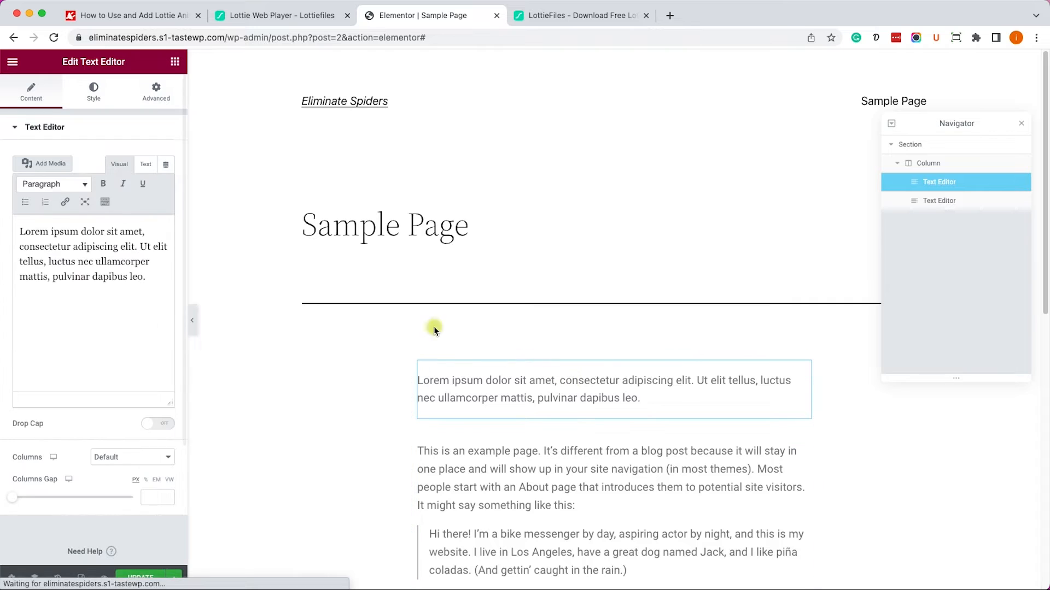
Paste the Lottie code into the Text tab with speed 2, 500px size and margin:auto
click(145, 164)
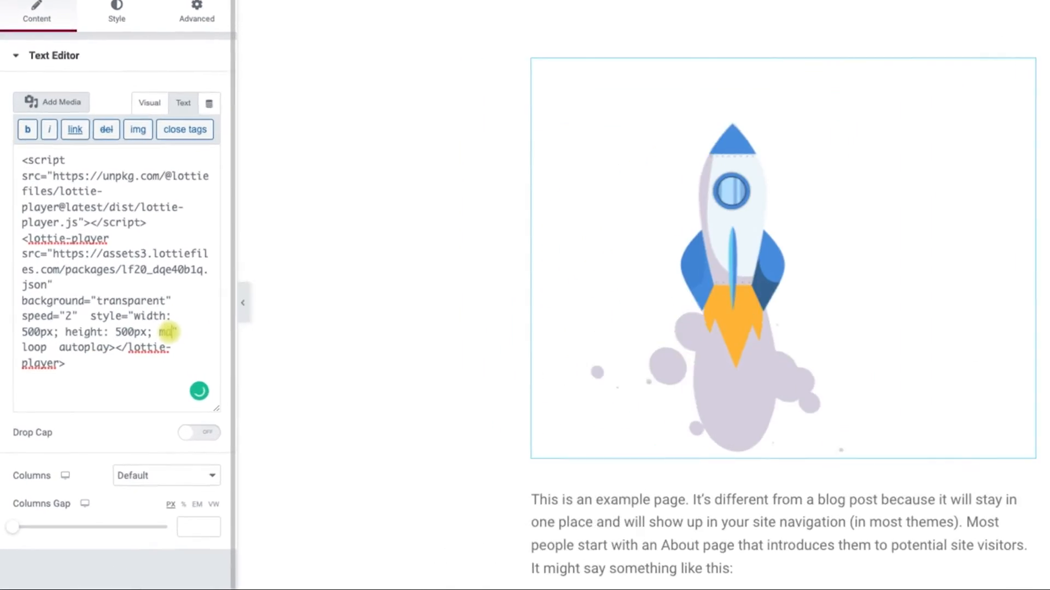
text(argin:auto;"  loop  autoplay>)
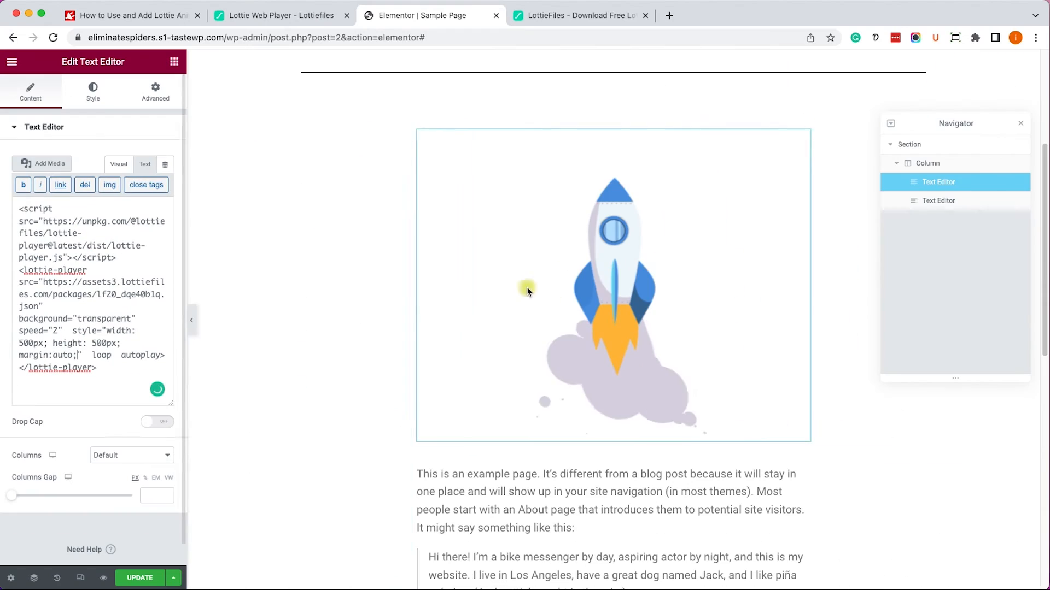
click(281, 15)
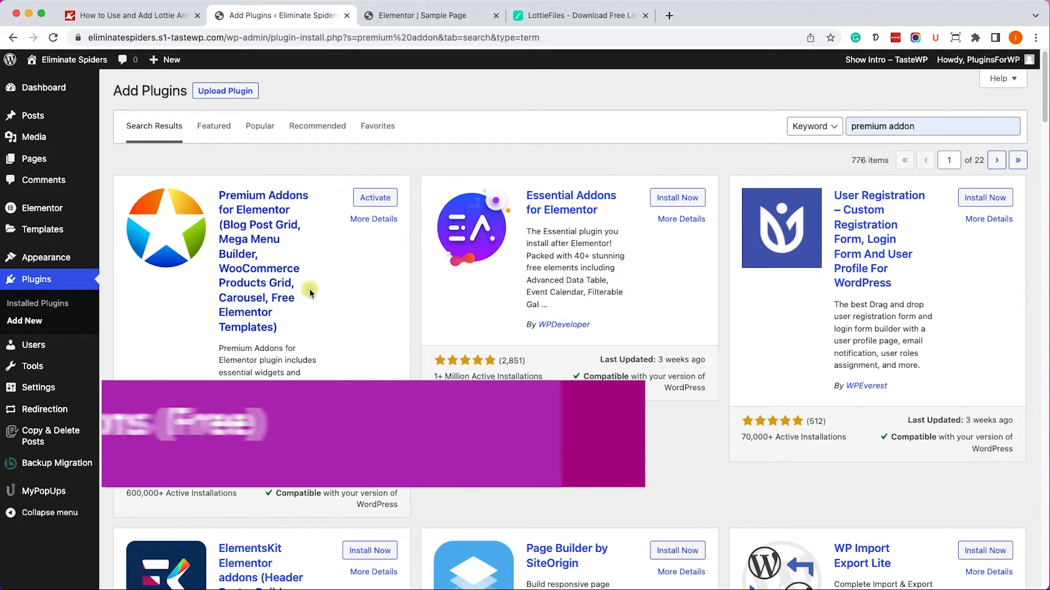
Activate the Premium Addons for Elementor plugin and return to the Elementor editor tab
click(375, 197)
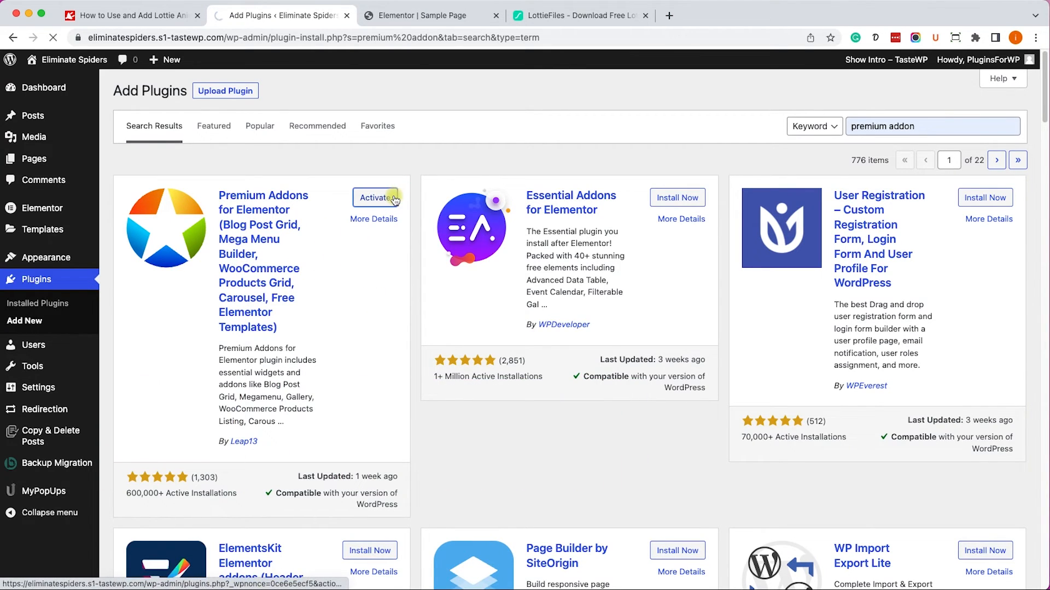
click(376, 197)
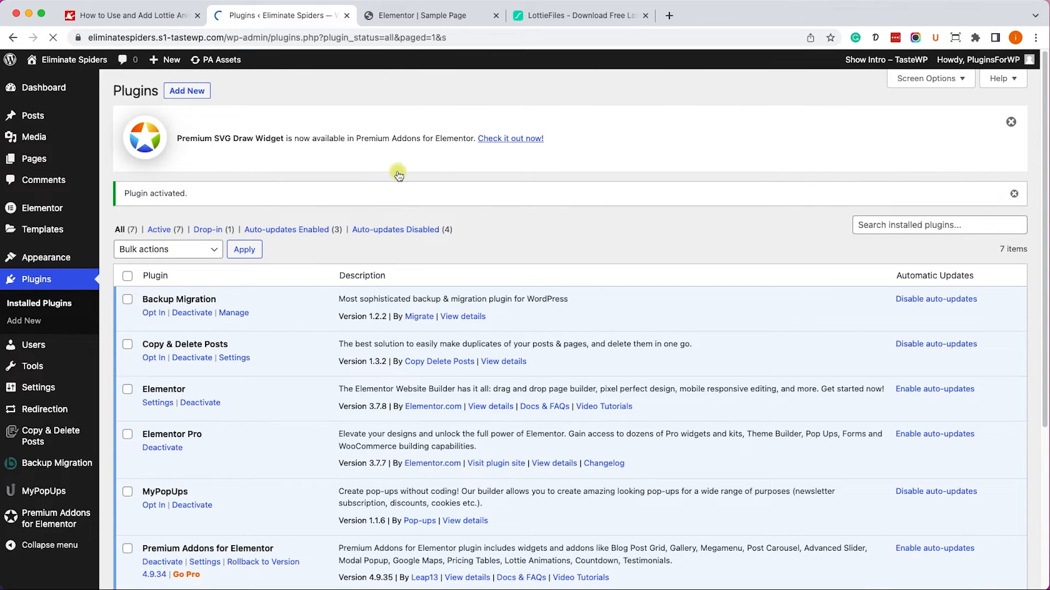
click(421, 15)
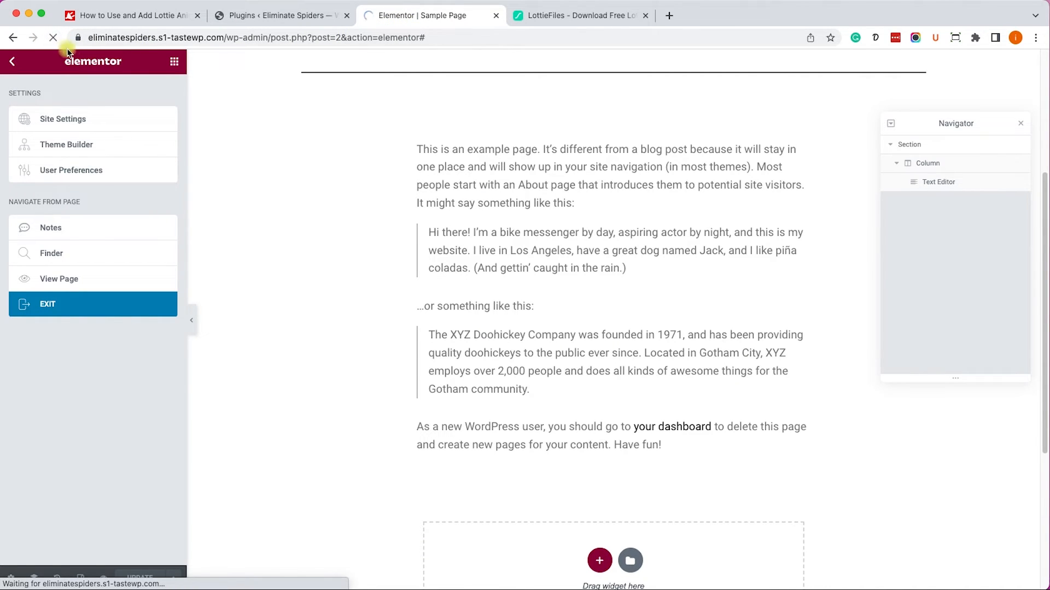
Reload the editor and scroll the widget panel to Premium Addons' Lottie Animations widget
click(12, 60)
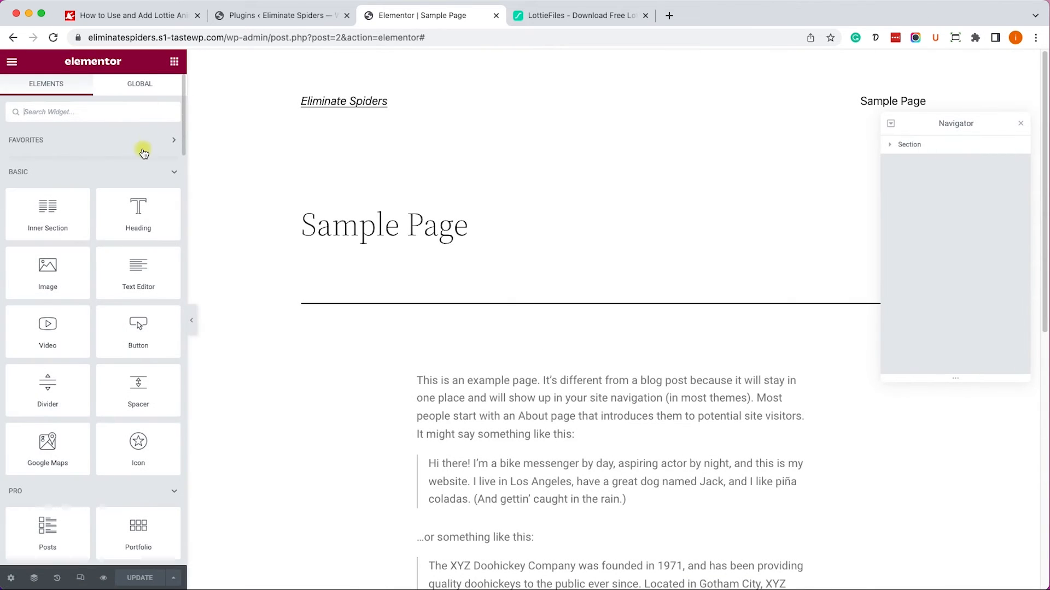
scroll(down, 3)
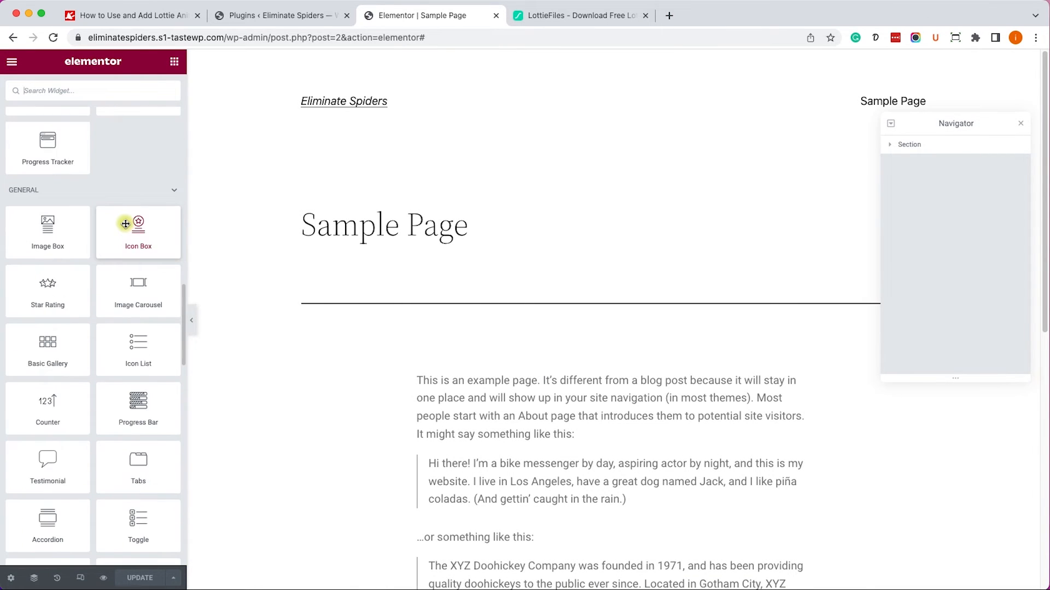
scroll(down, 3)
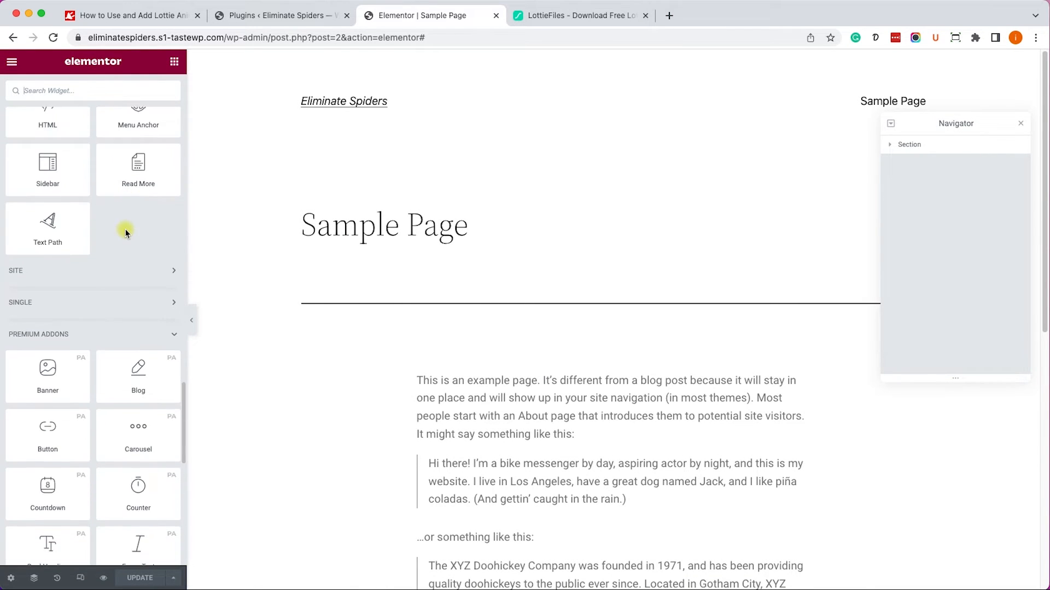
scroll(up, 3)
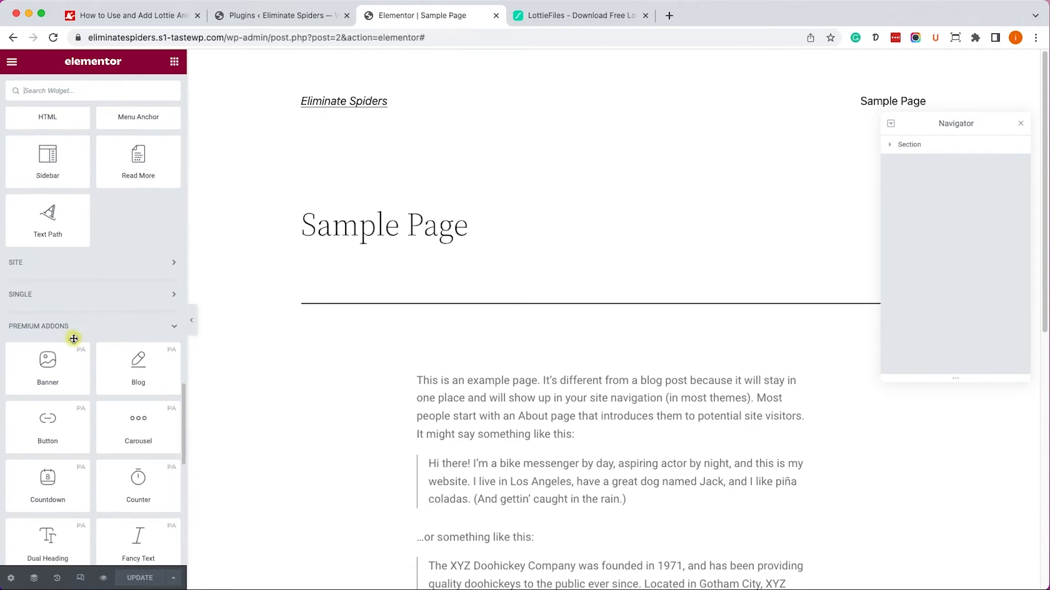
scroll(down, 3)
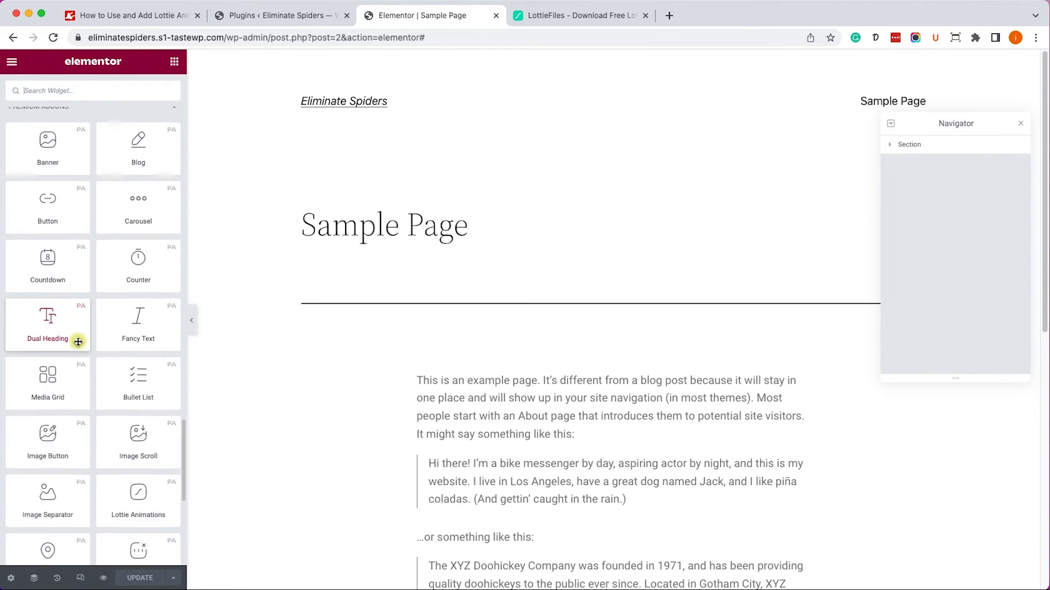
scroll(down, 3)
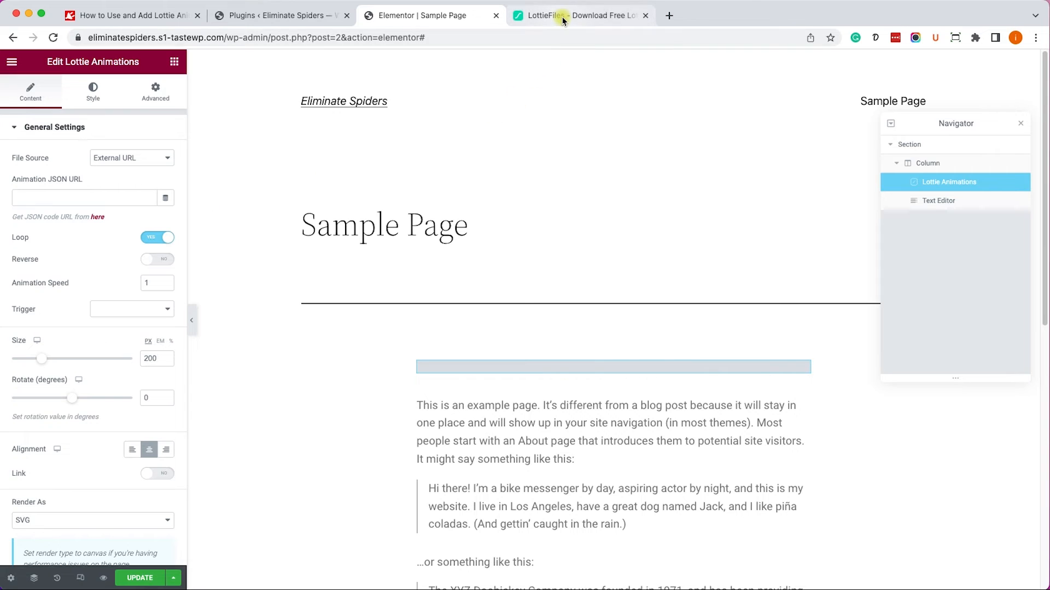
Paste the LottieFiles rocket animation URL into the Animation JSON URL field
click(579, 15)
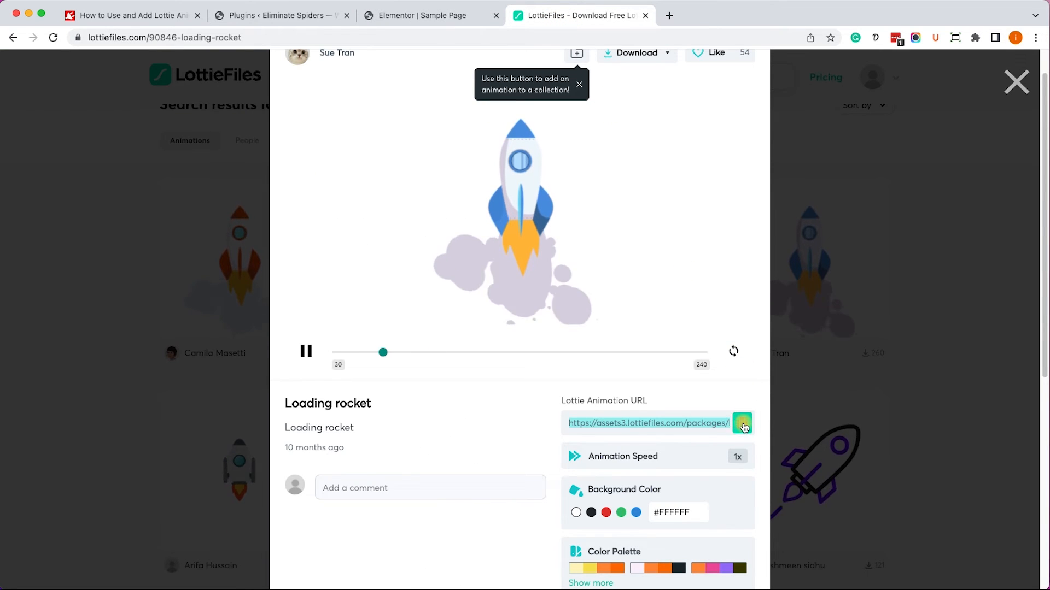
click(421, 15)
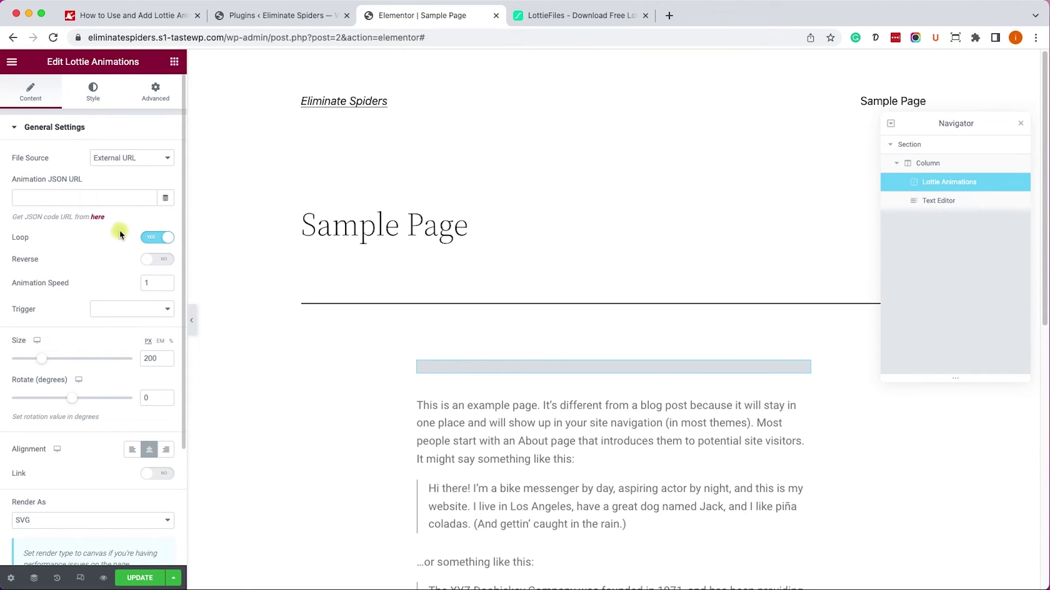
click(83, 196)
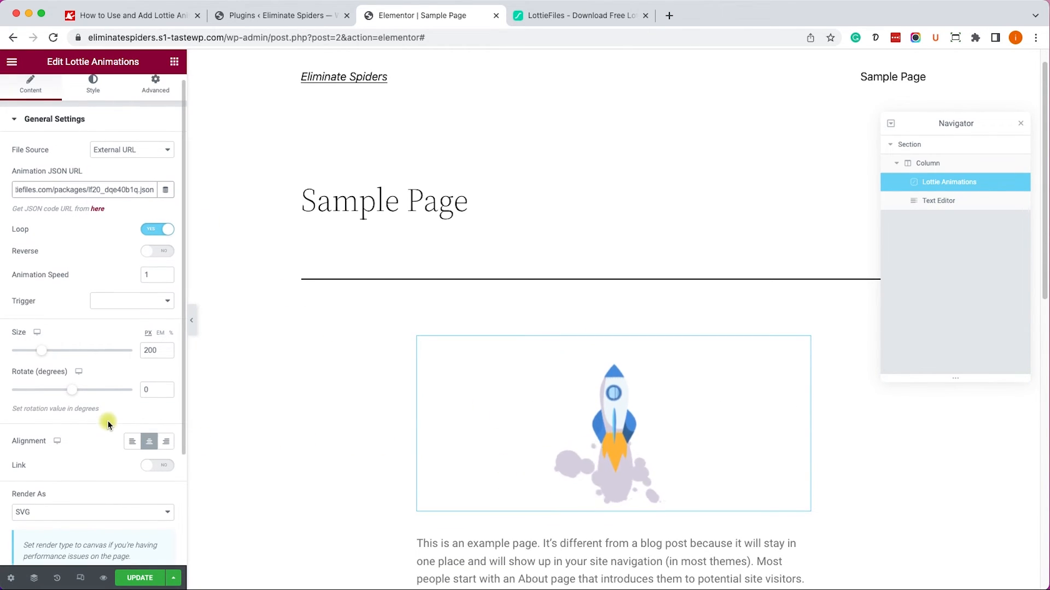
Turn on Reverse playback and set the animation Size to 419 px
click(158, 250)
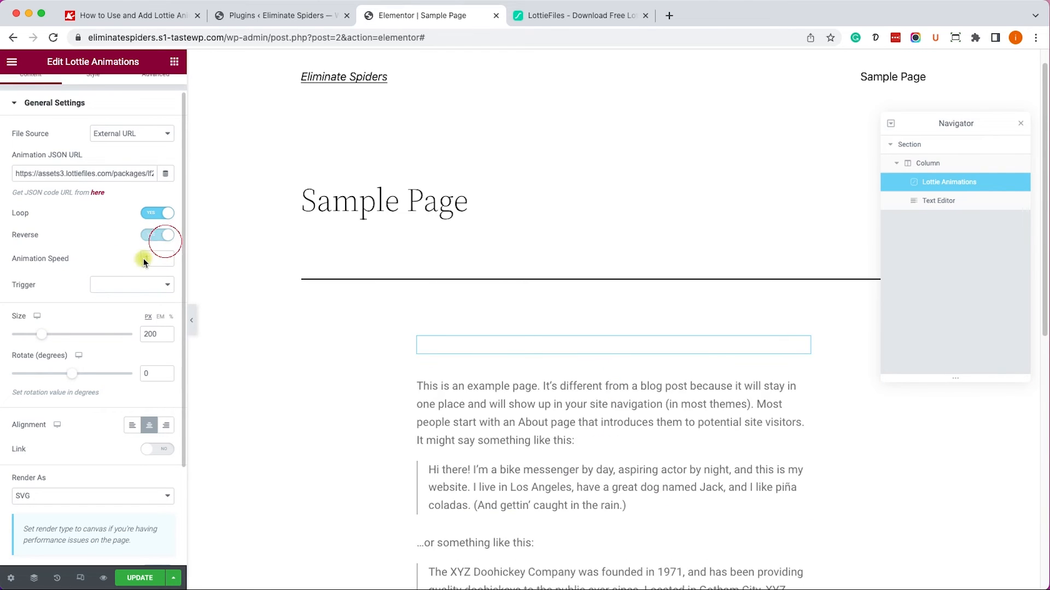
click(158, 234)
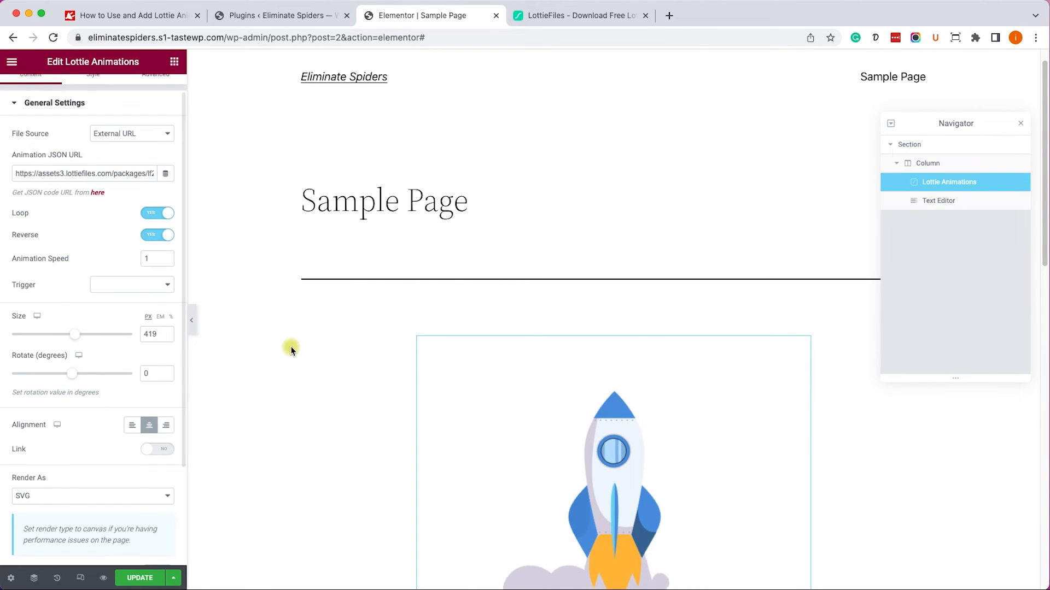
scroll(down, 3)
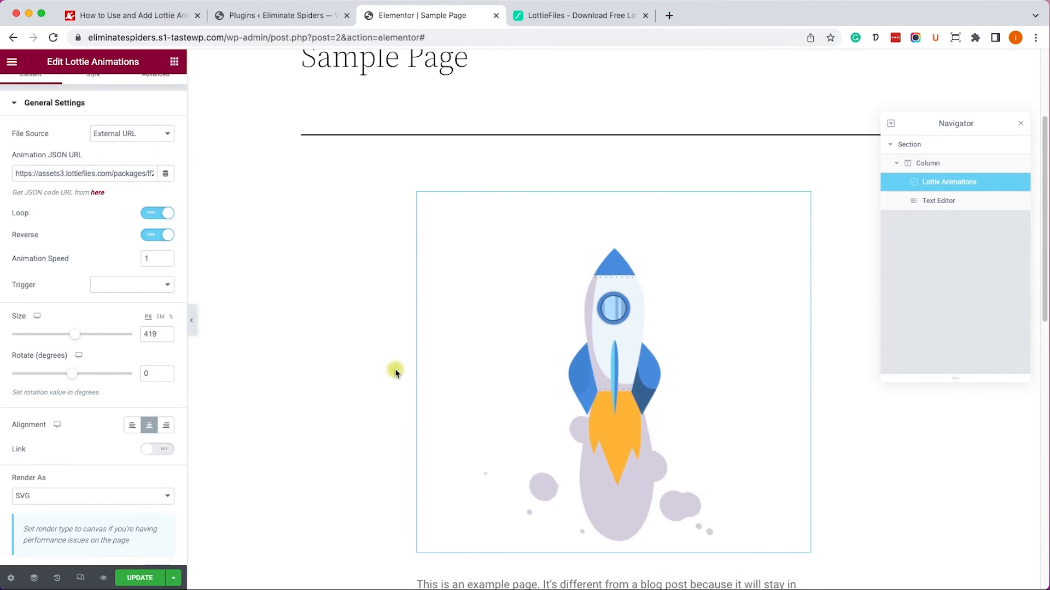
scroll(down, 3)
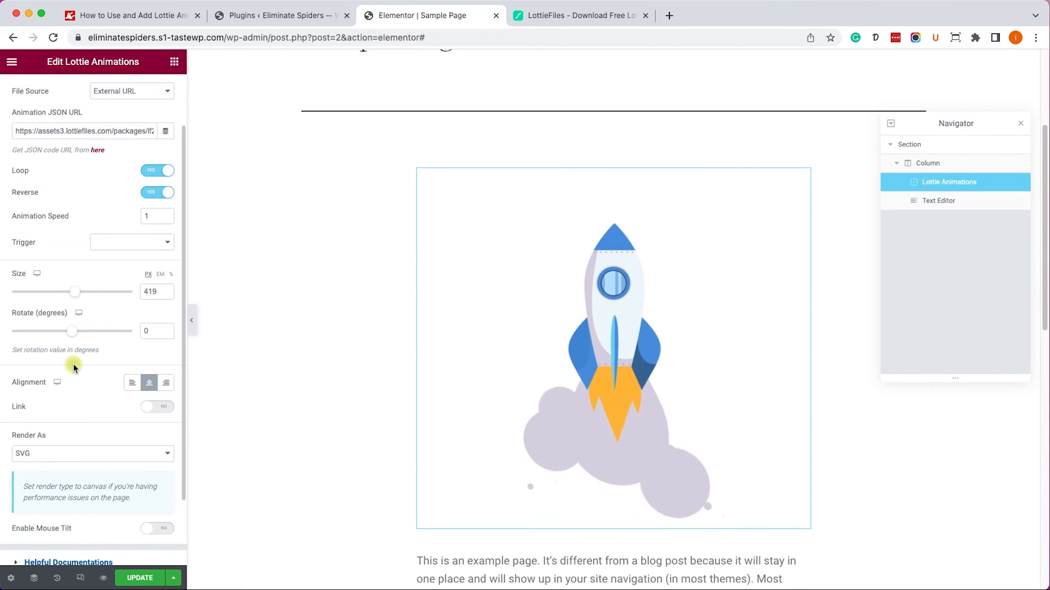